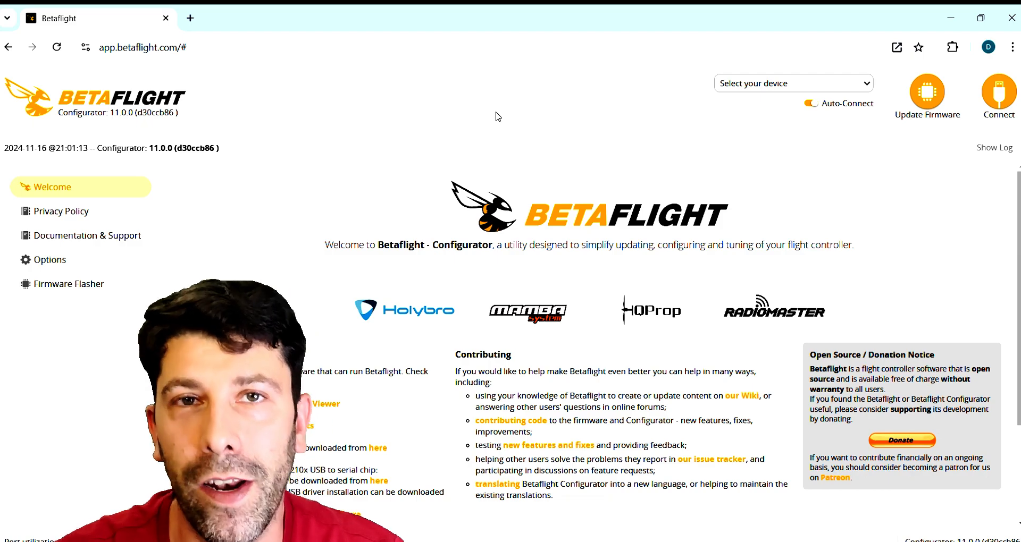
# Go to the Firmware Flasher page for the bootloader-connected board
pyautogui.click(69, 283)
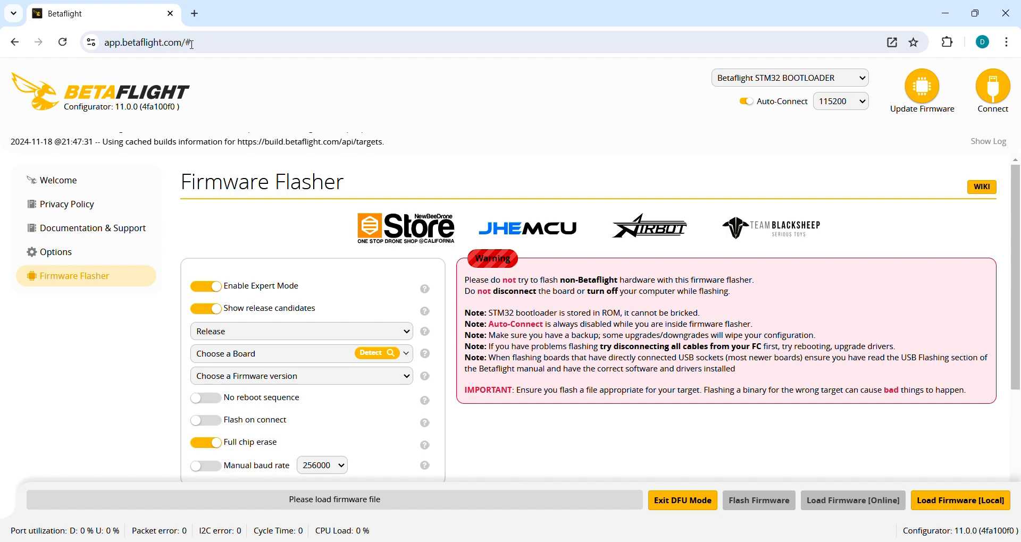
pyautogui.moveTo(91, 228)
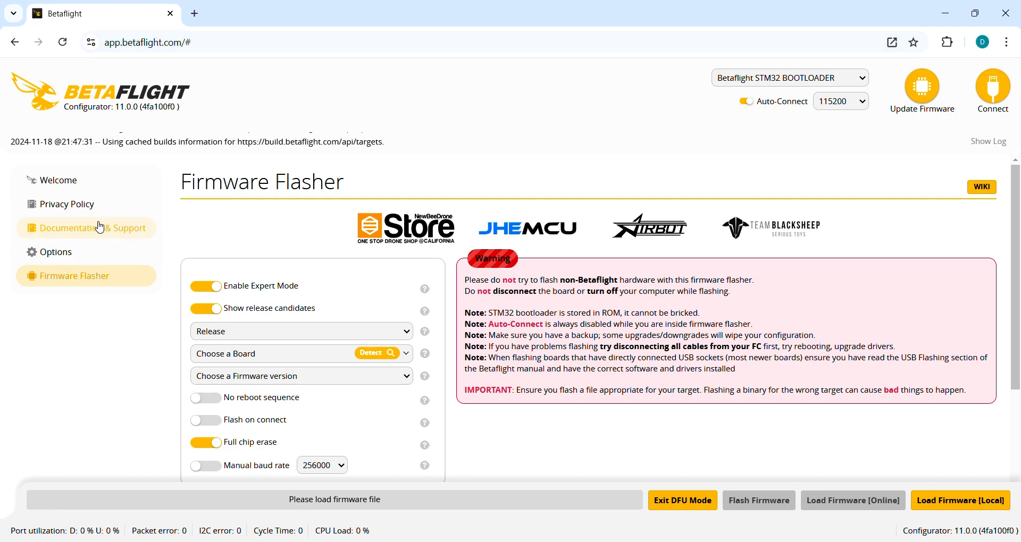
pyautogui.moveTo(70, 284)
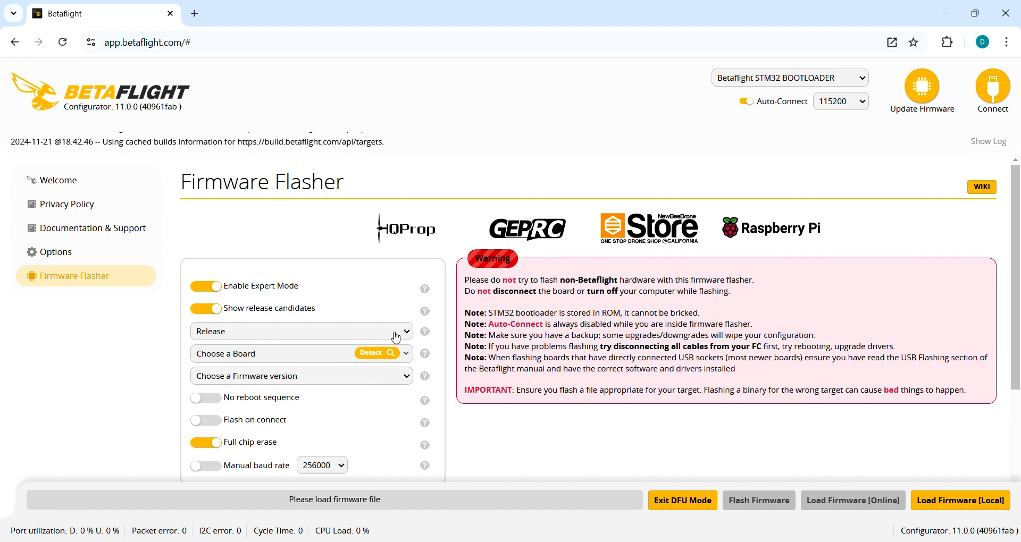
# Choose Development builds and the SPEEDYBEEF405V4 board with 4.6.0-dev [latest] firmware
pyautogui.click(300, 332)
pyautogui.write('speedy')
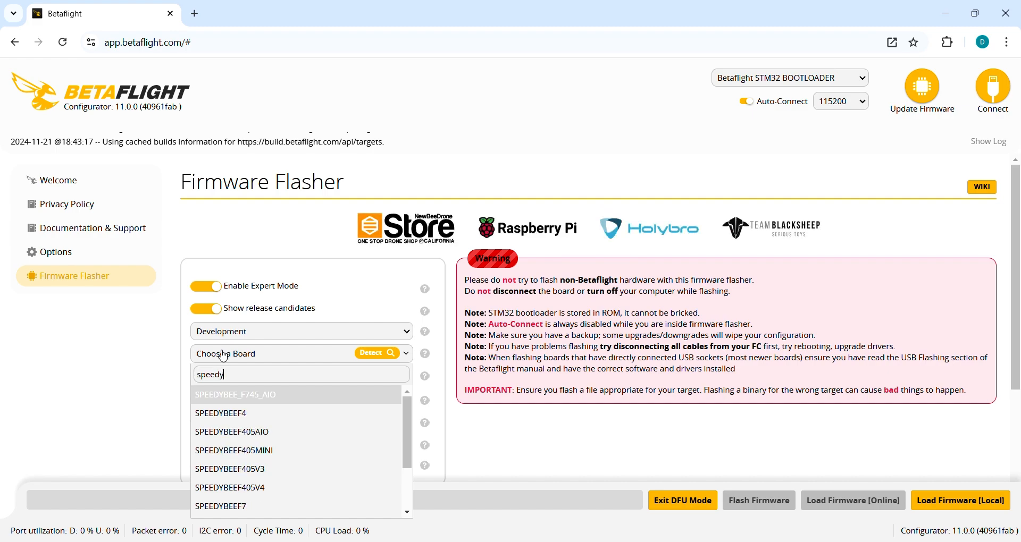
pyautogui.click(230, 487)
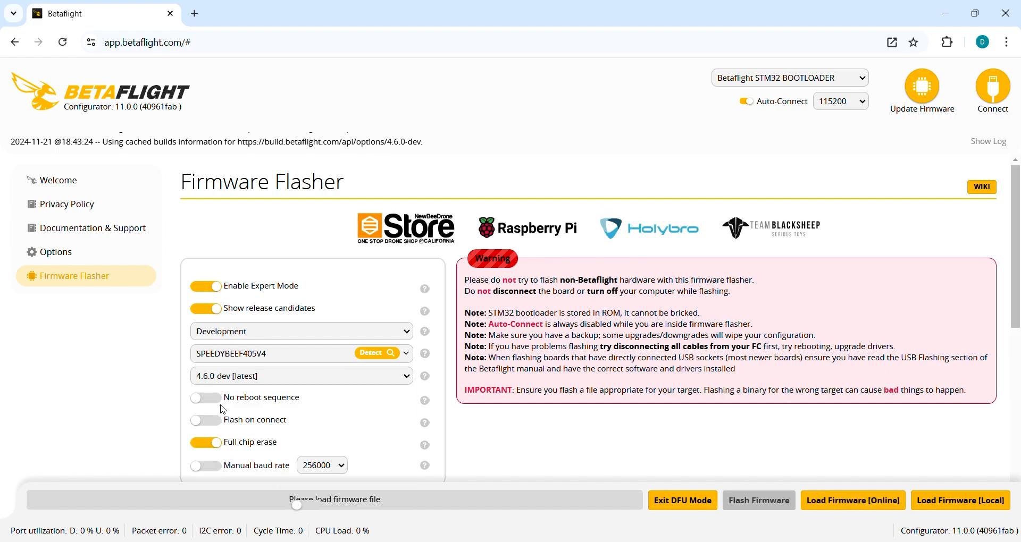
pyautogui.moveTo(253, 383)
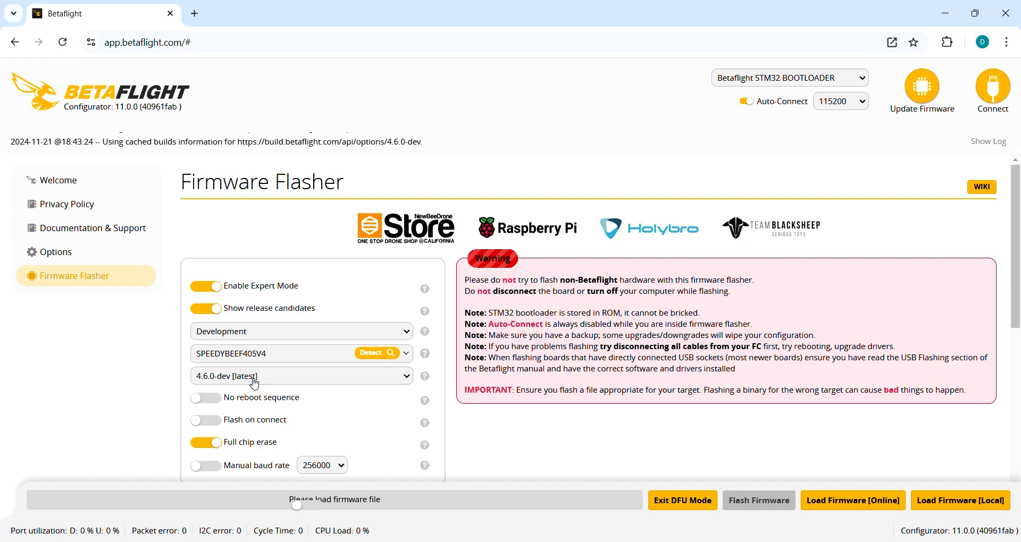
pyautogui.moveTo(424, 401)
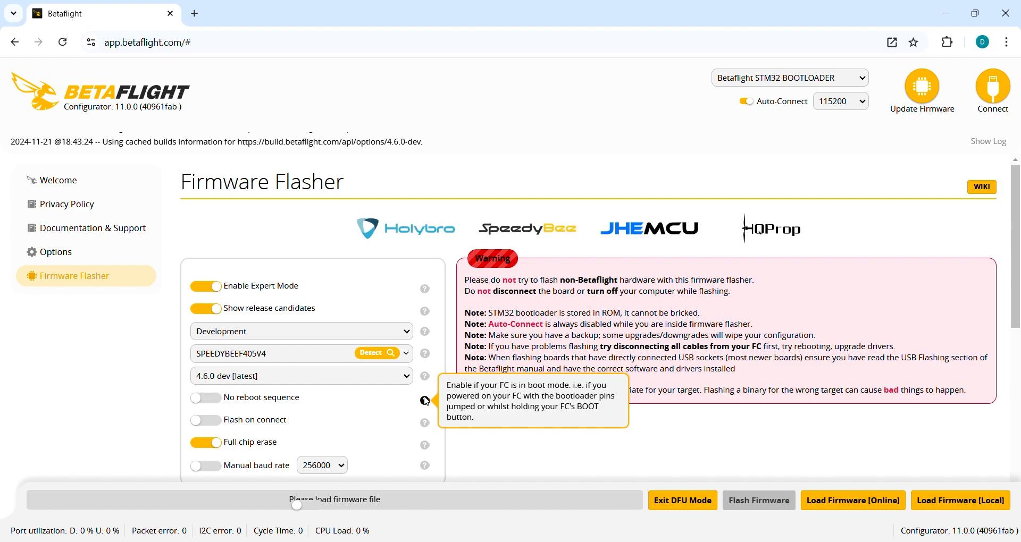
pyautogui.moveTo(1015, 300)
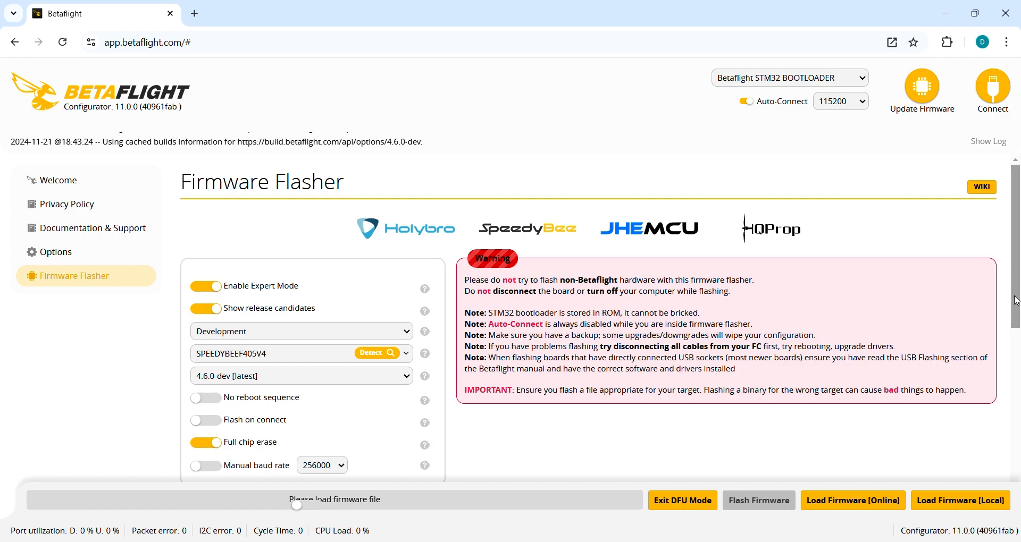
# Keep CRSF as the radio protocol and set the OSD protocol to Digital
pyautogui.scroll(-3)
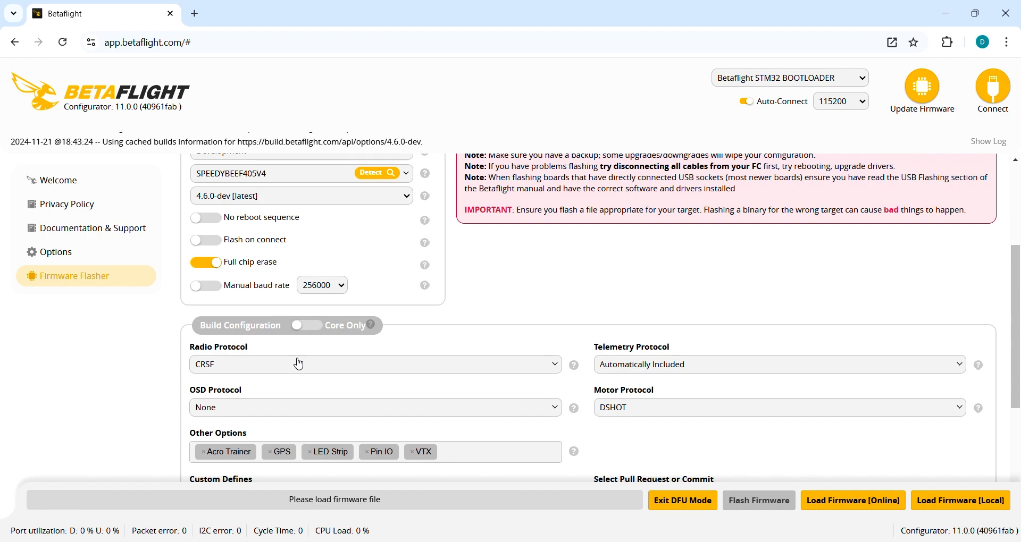
pyautogui.click(375, 364)
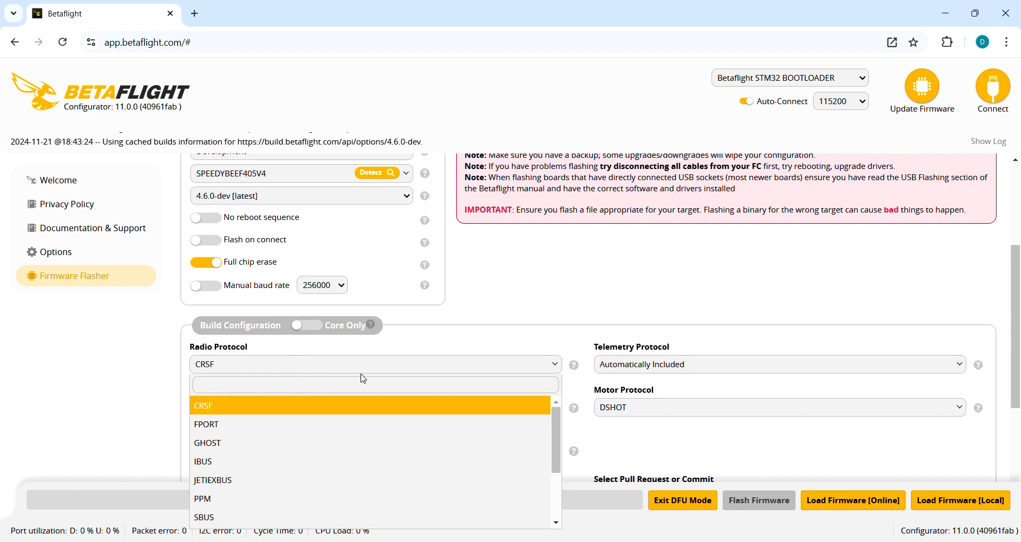
pyautogui.click(202, 405)
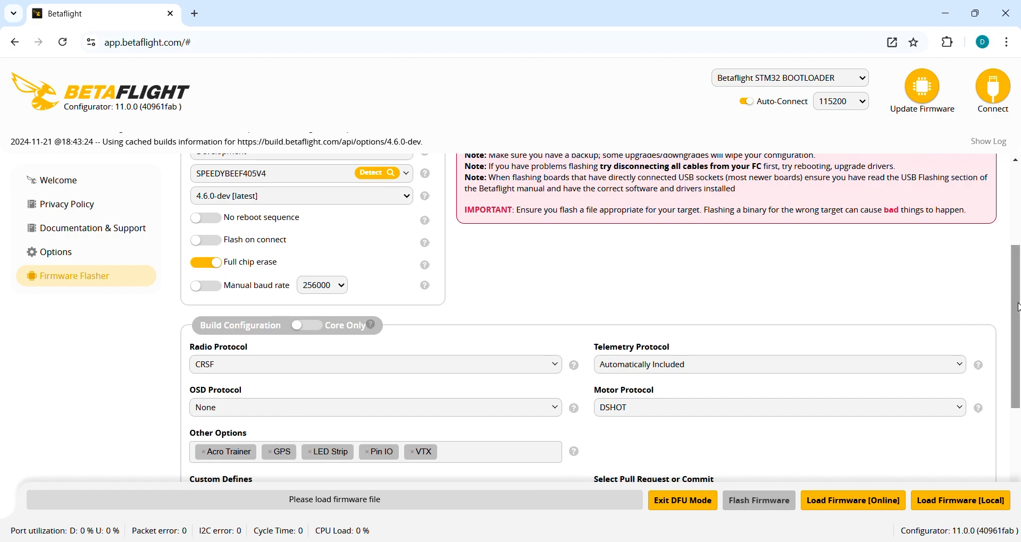
pyautogui.moveTo(236, 374)
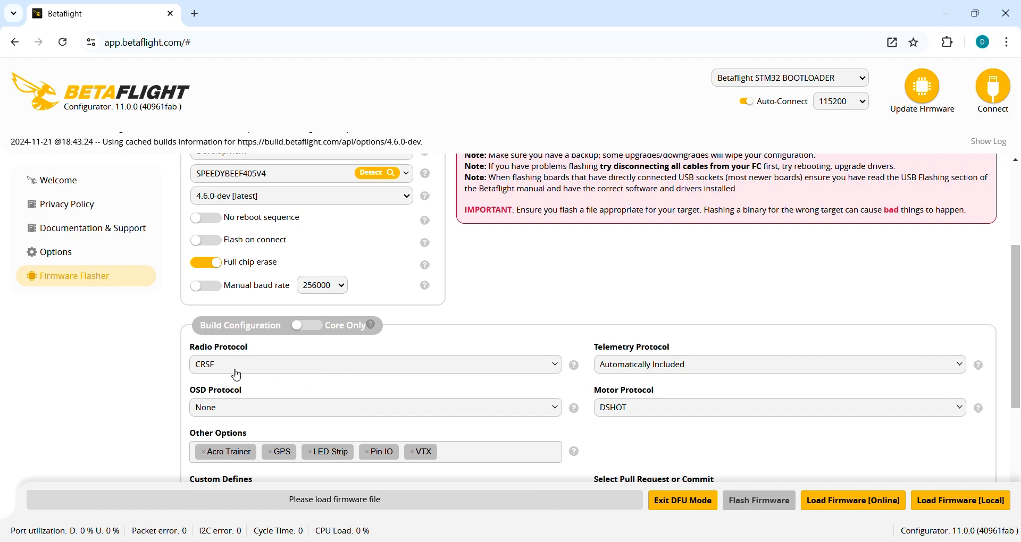
pyautogui.click(375, 407)
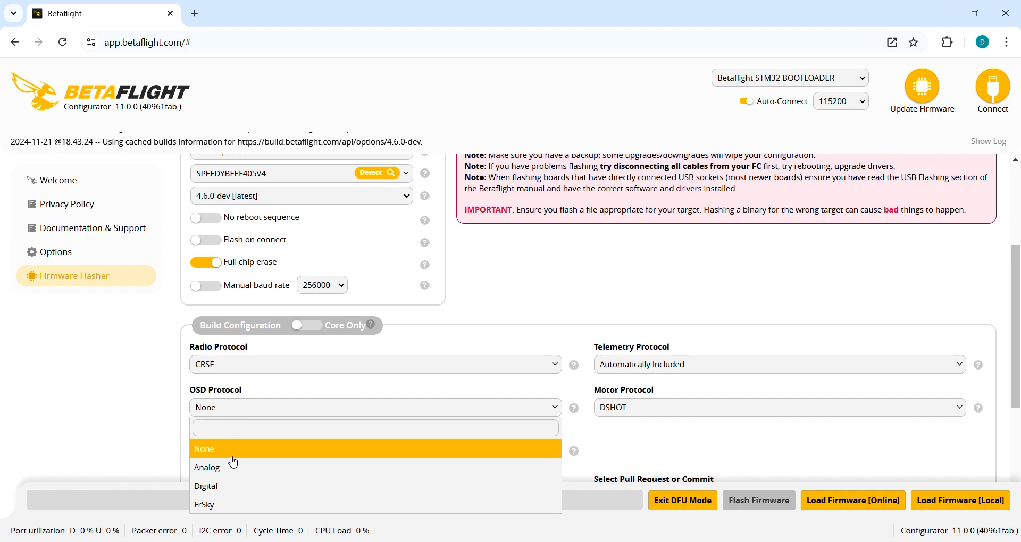
pyautogui.click(205, 486)
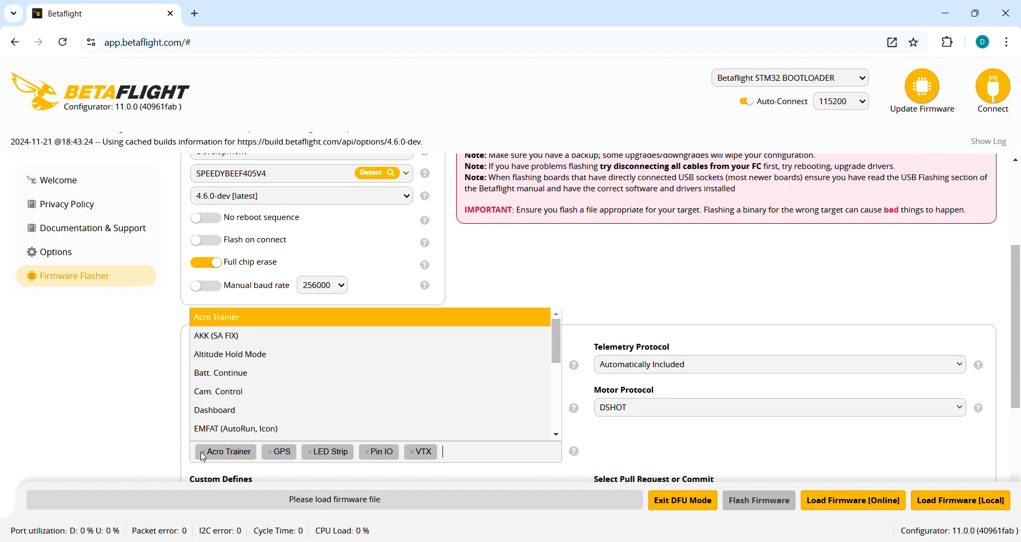
# Remove Acro Trainer and add Magnetometers and Altitude Hold Mode to the build options
pyautogui.click(202, 452)
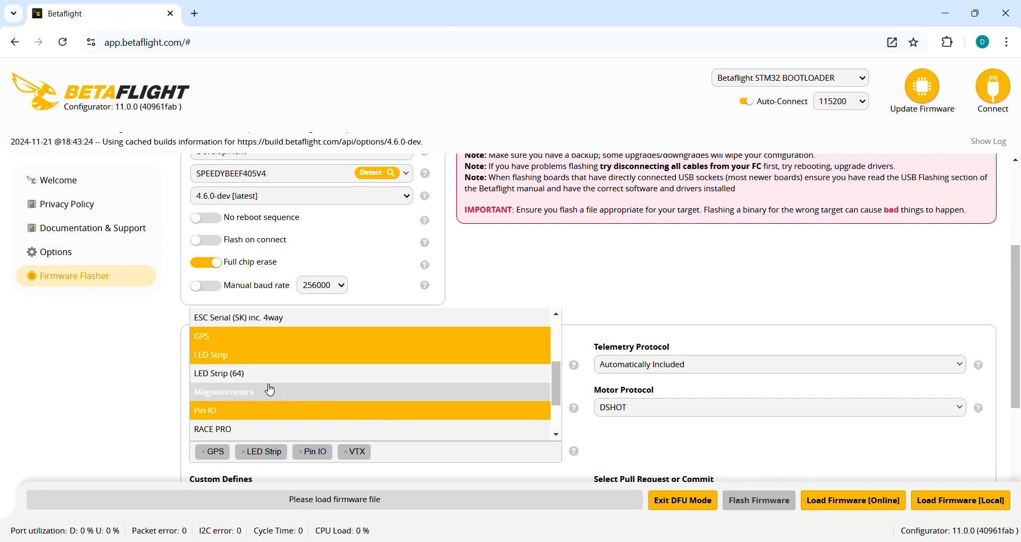
pyautogui.click(223, 392)
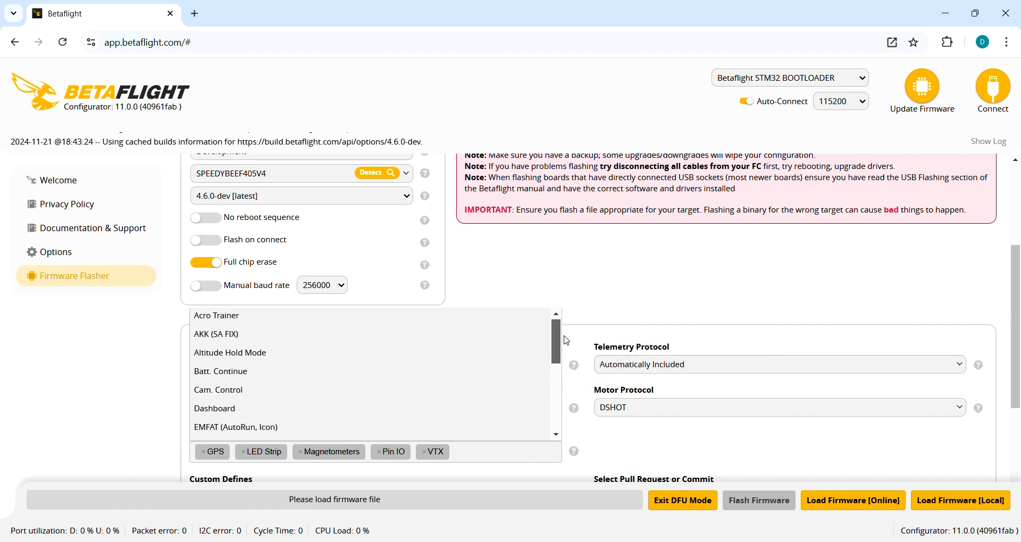
pyautogui.click(230, 352)
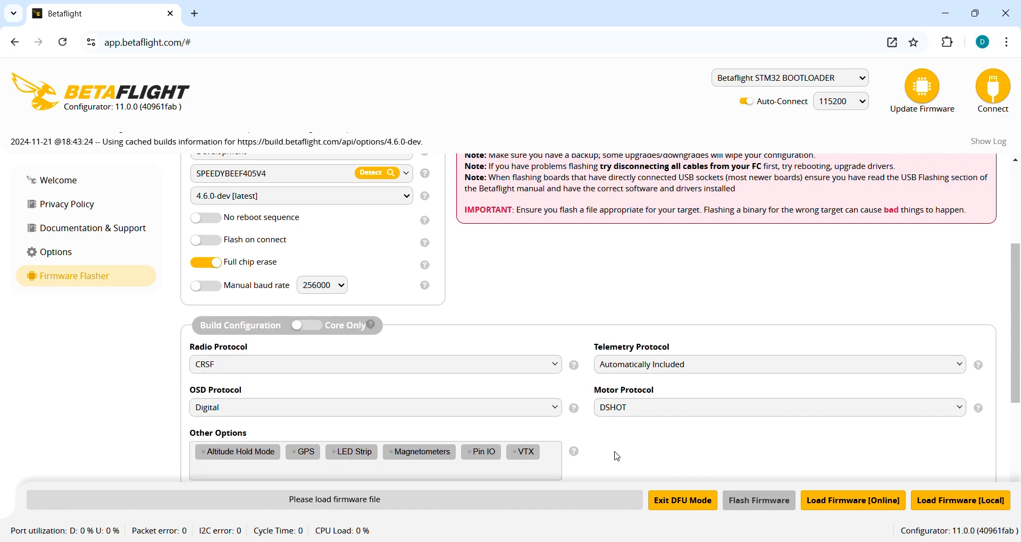
pyautogui.moveTo(276, 457)
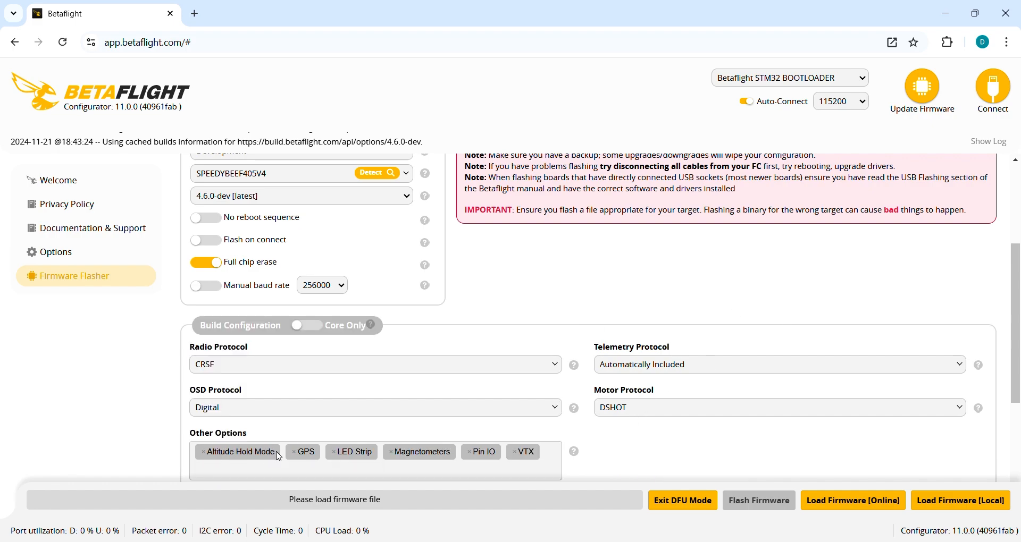
pyautogui.moveTo(279, 459)
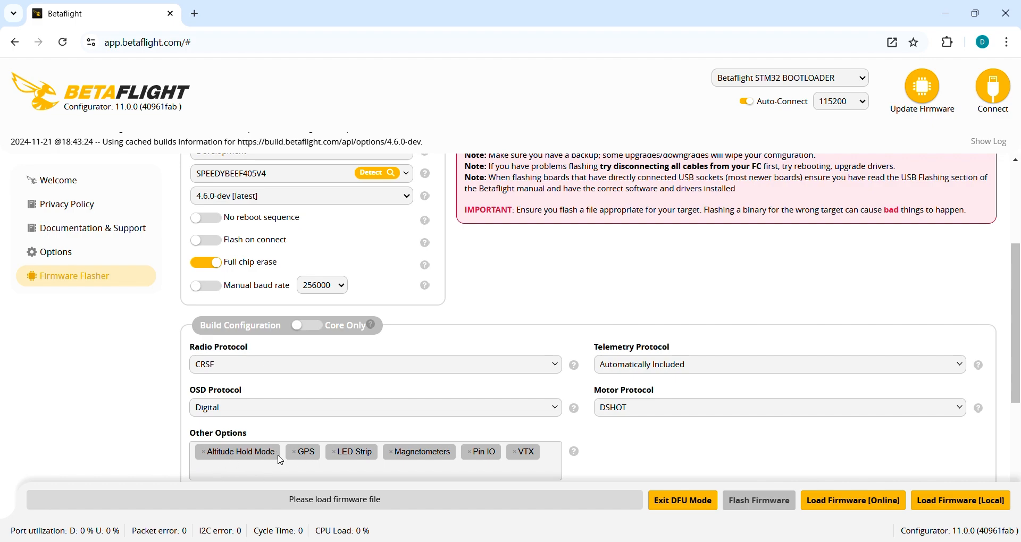
pyautogui.moveTo(610, 451)
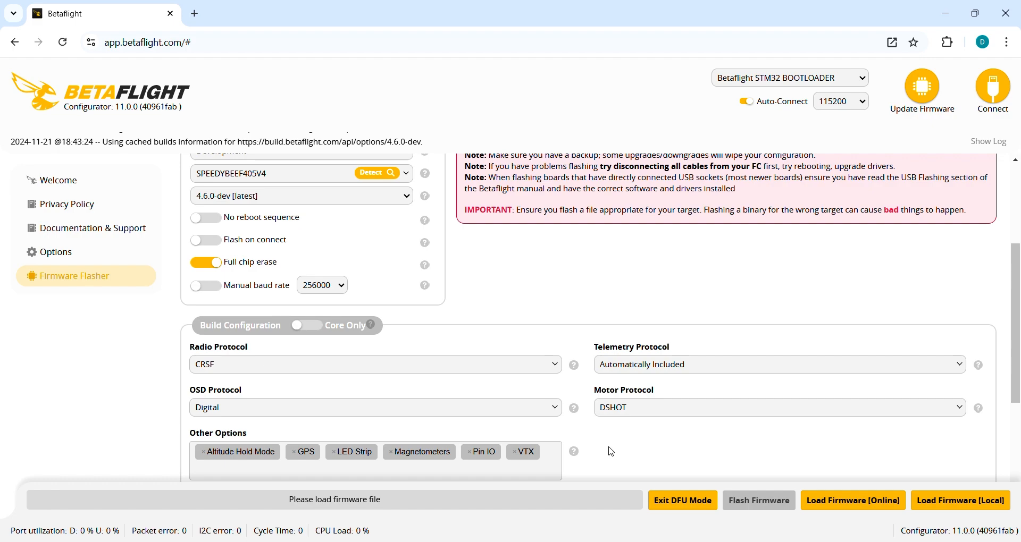
pyautogui.moveTo(991, 304)
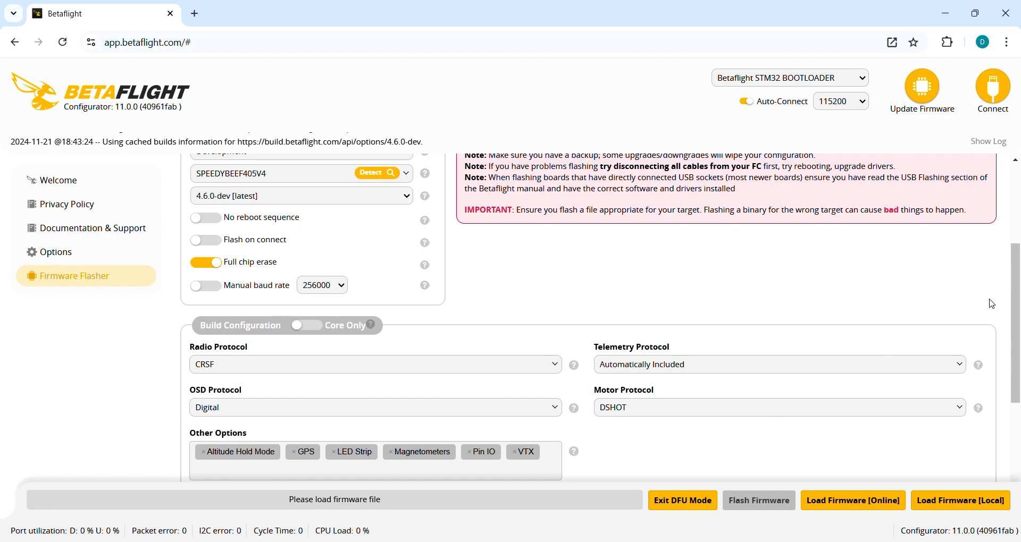
# Enter POS_HOLD_MODE as a custom define for the build
pyautogui.scroll(-3)
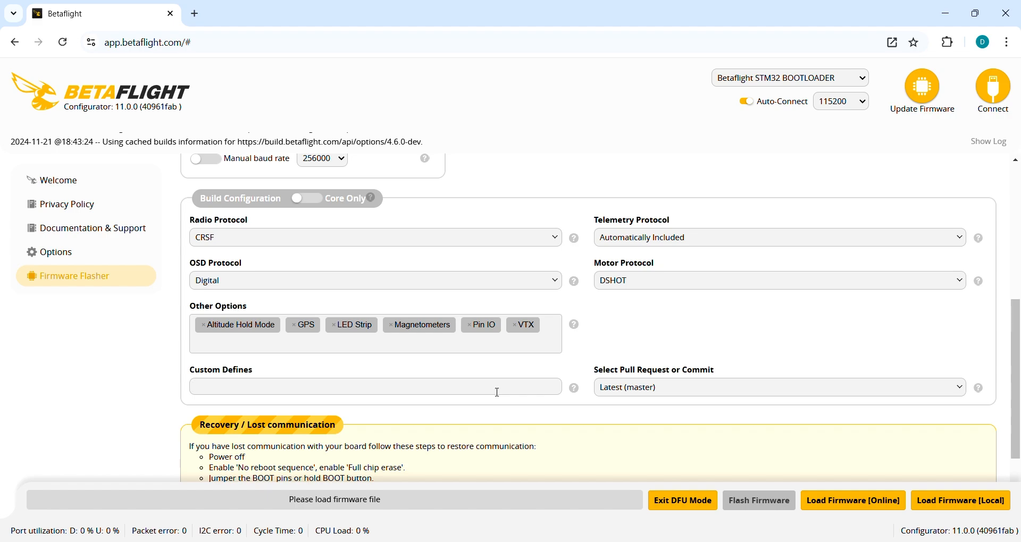
pyautogui.write('PO')
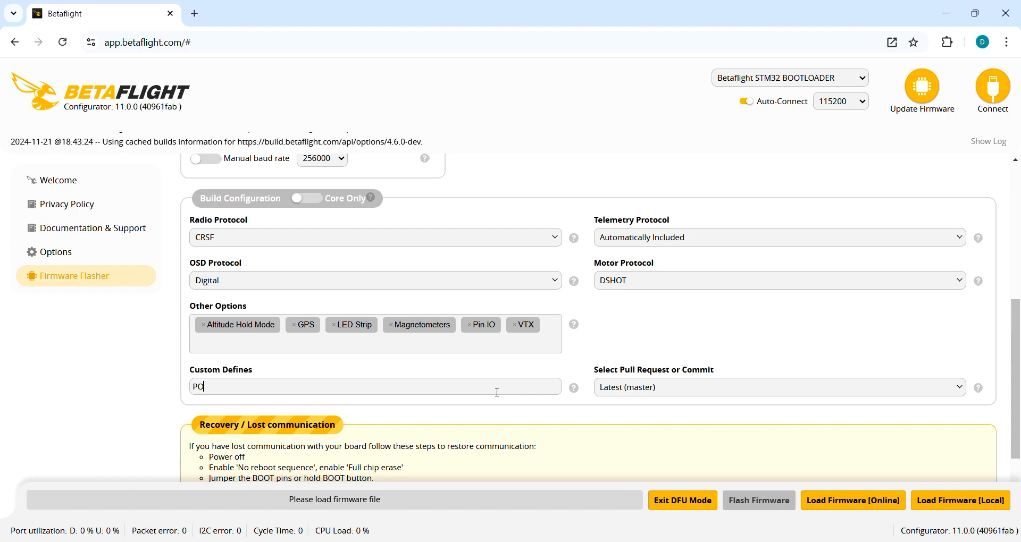
pyautogui.write('S_HO')
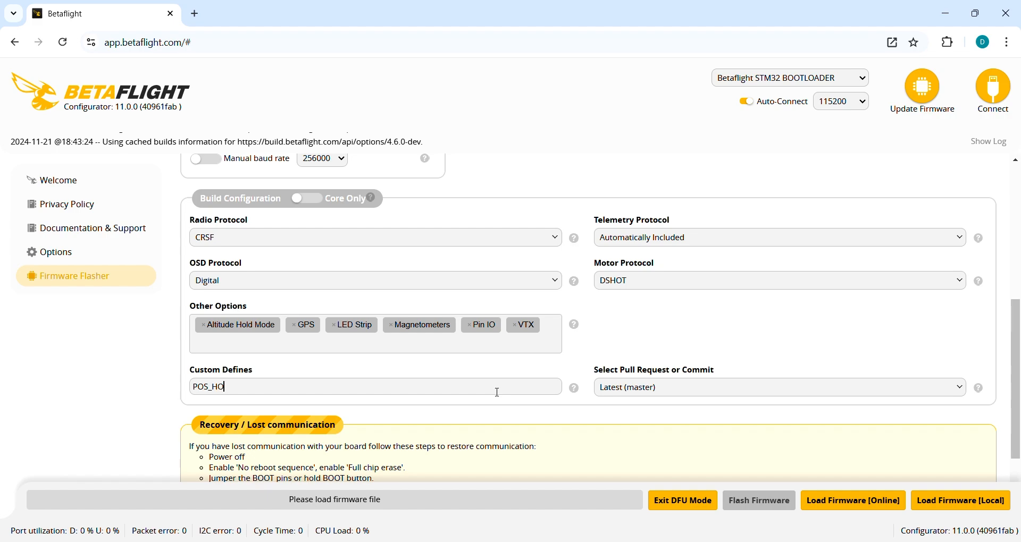
pyautogui.write('LD_')
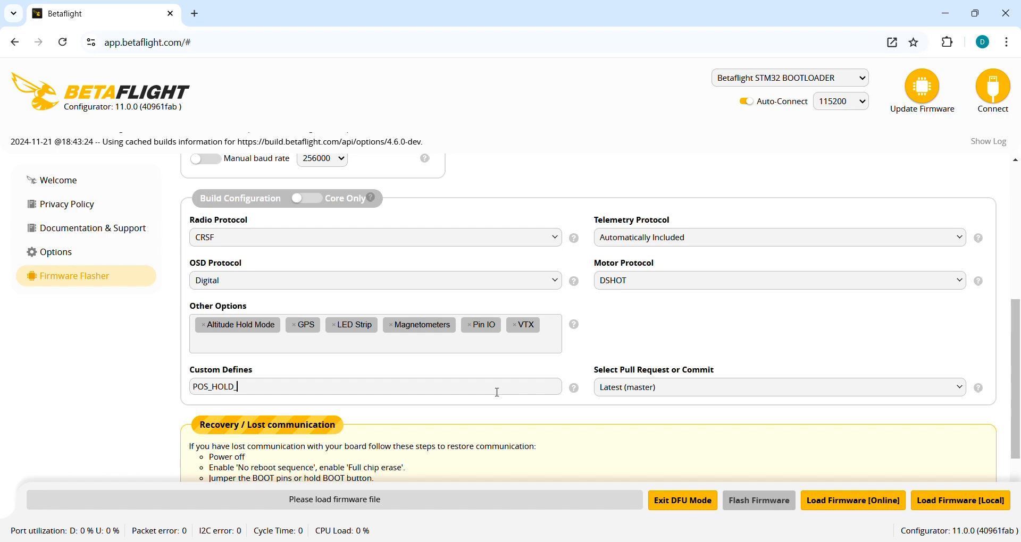
pyautogui.write('MO')
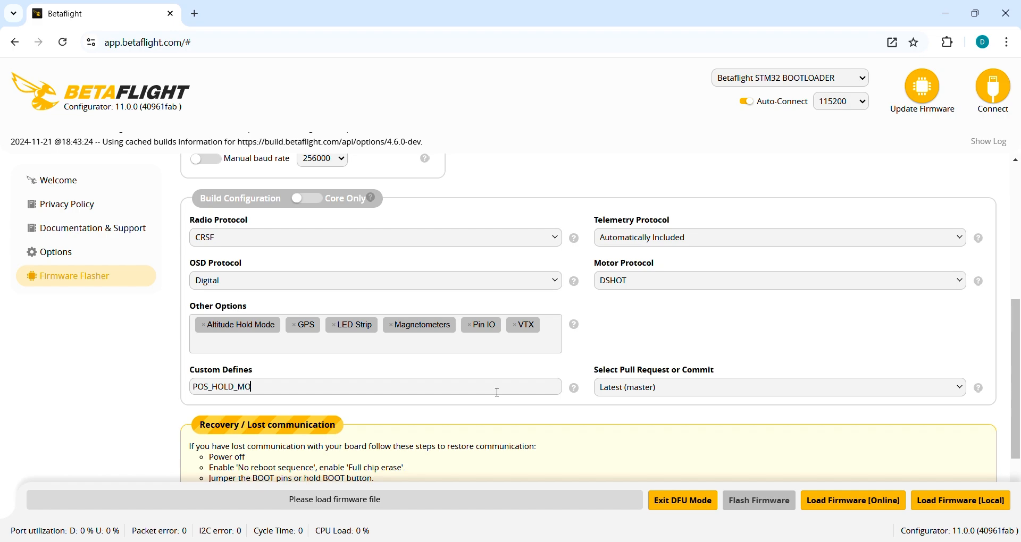
pyautogui.write('DE')
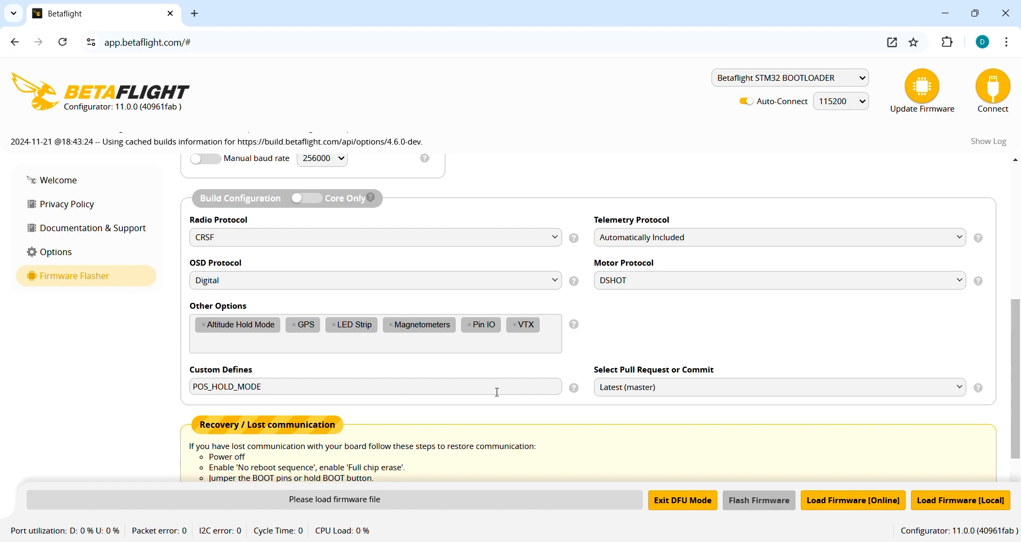
pyautogui.click(261, 386)
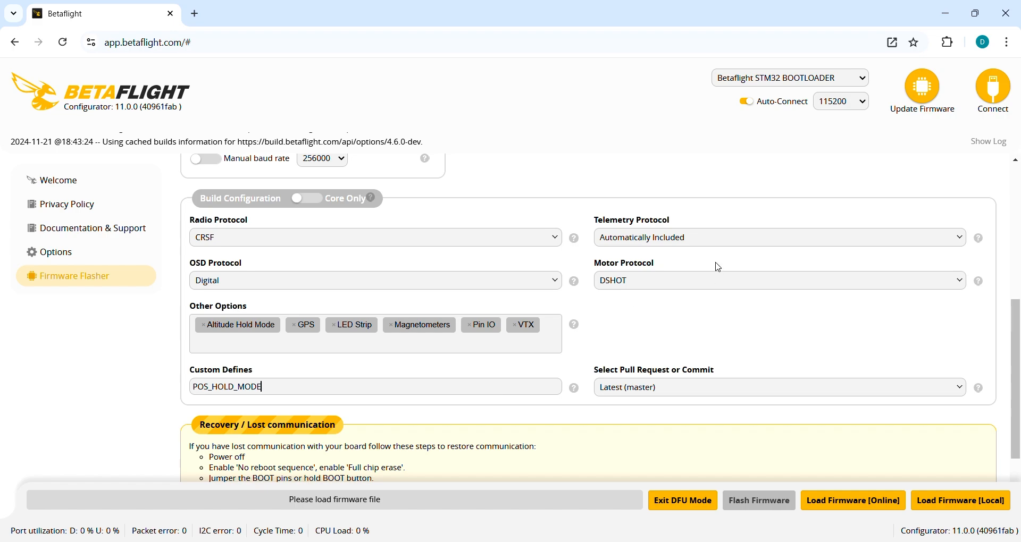
pyautogui.moveTo(660, 276)
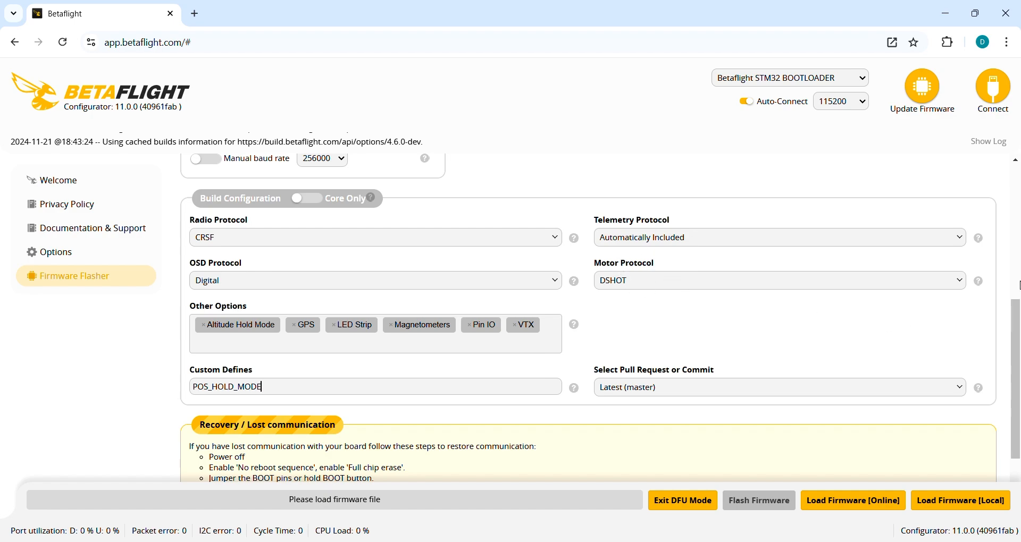
pyautogui.moveTo(668, 393)
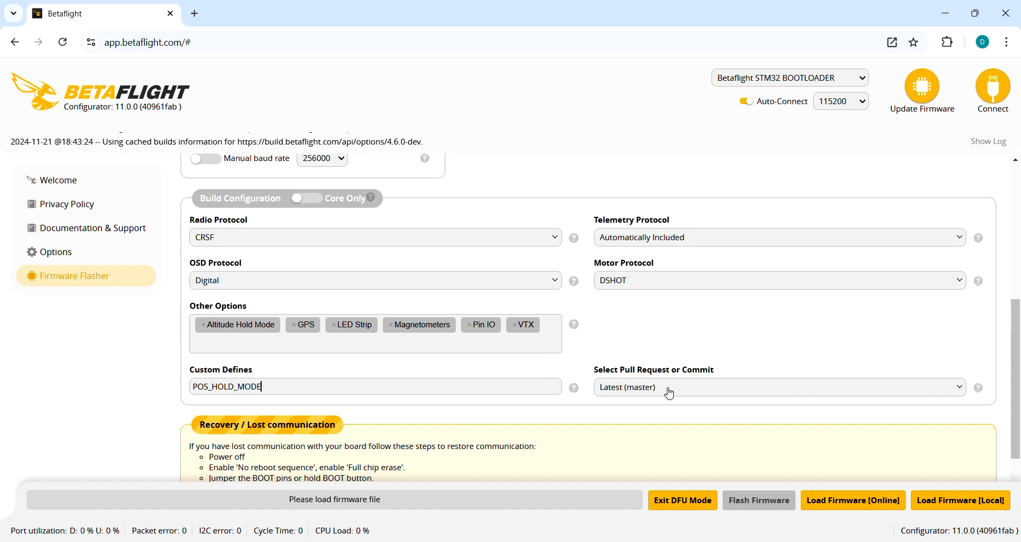
# Search the pull request list for #139 to base the build on pull request #13975
pyautogui.write('#')
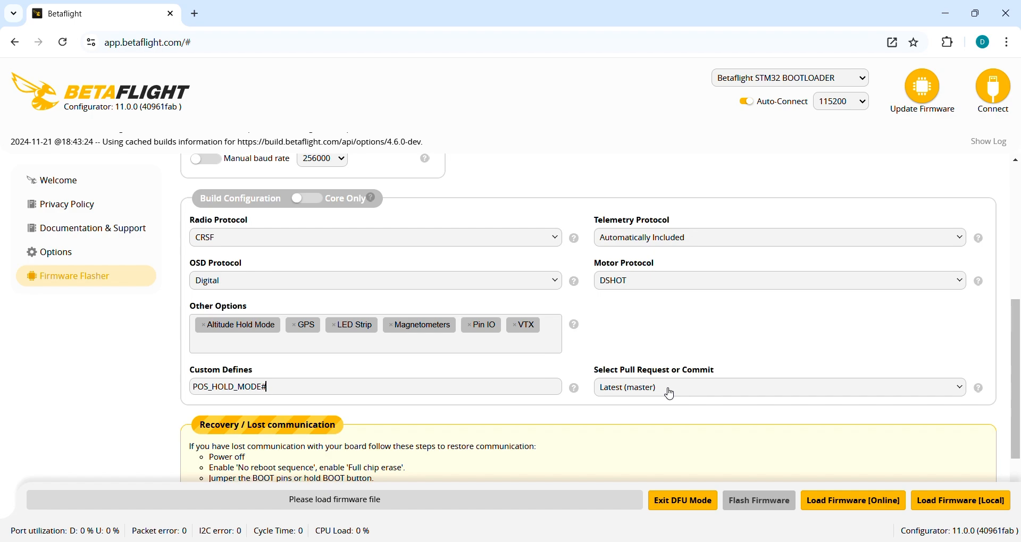
pyautogui.click(779, 387)
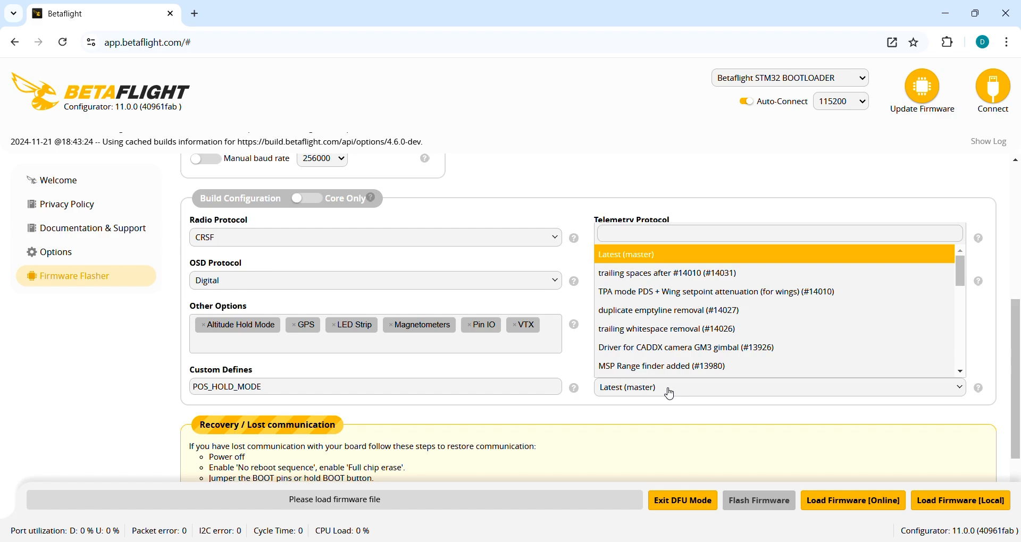
pyautogui.write('#')
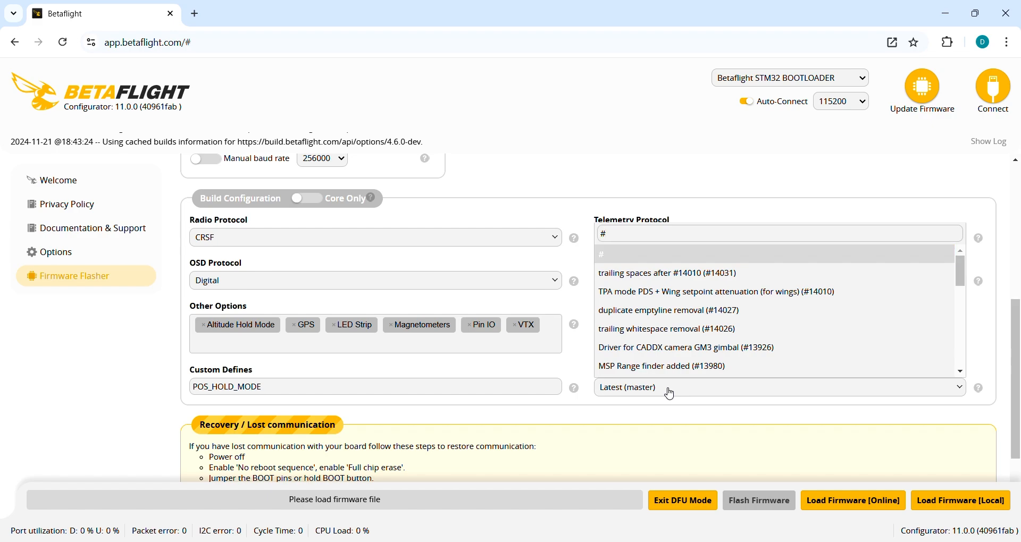
pyautogui.write('13975')
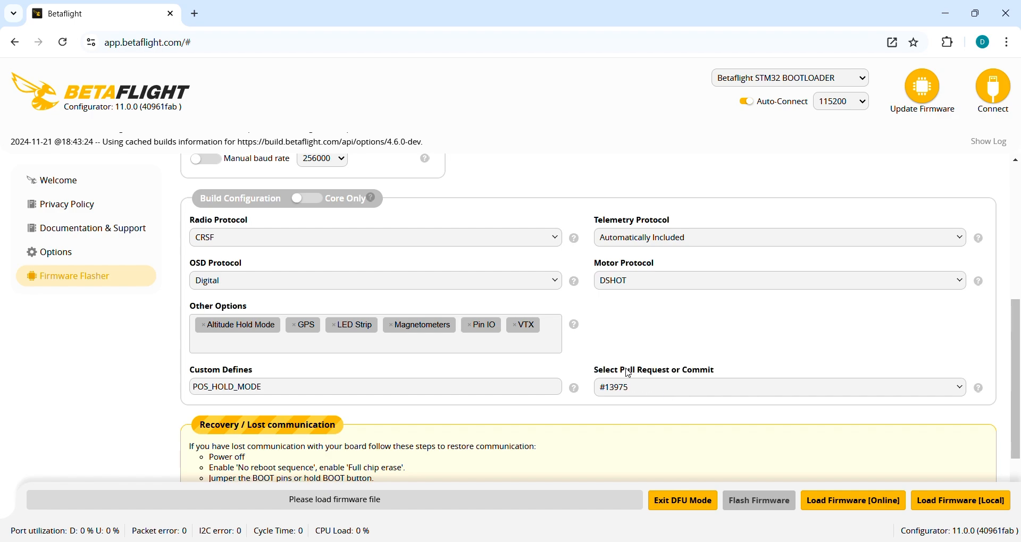
# Load the cloud-built firmware online and flash it onto the flight controller
pyautogui.scroll(-3)
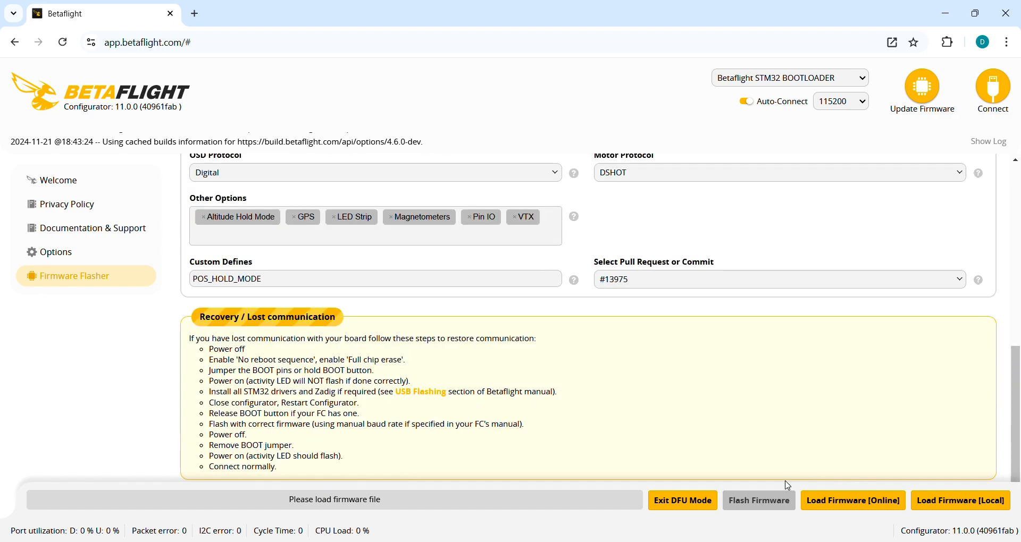
pyautogui.click(852, 500)
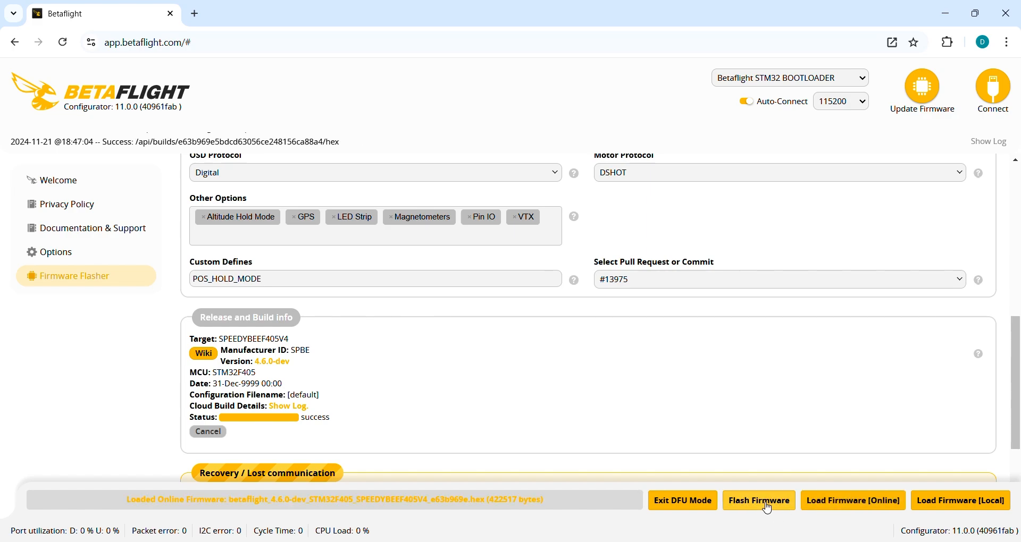
pyautogui.click(758, 500)
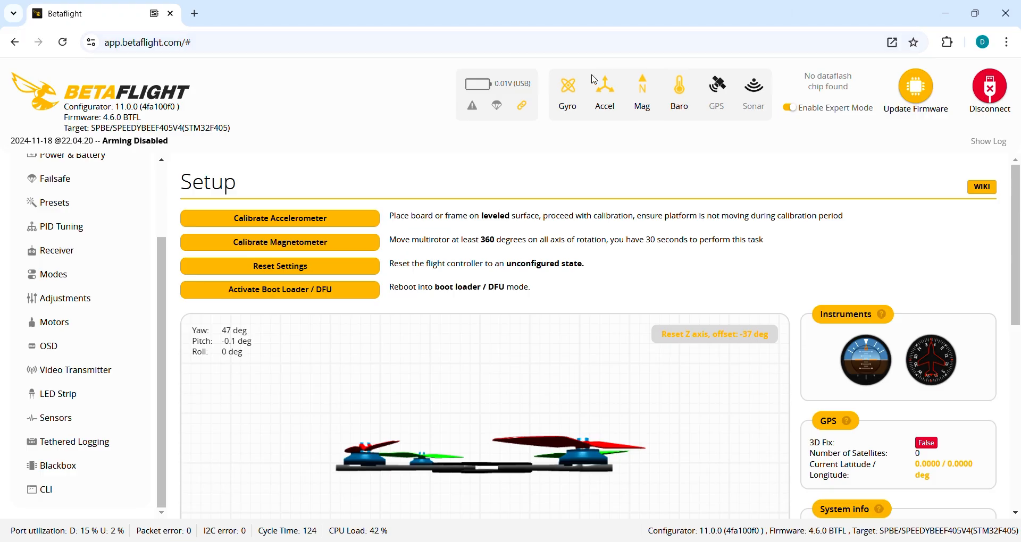
pyautogui.moveTo(297, 218)
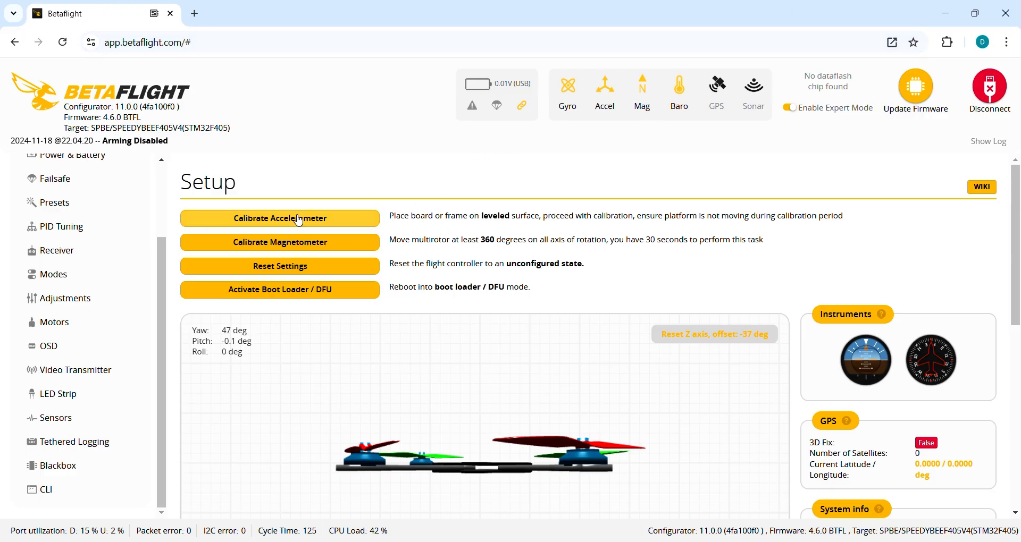
# Calibrate the accelerometer, reset the Z axis heading, and calibrate the magnetometer
pyautogui.click(279, 218)
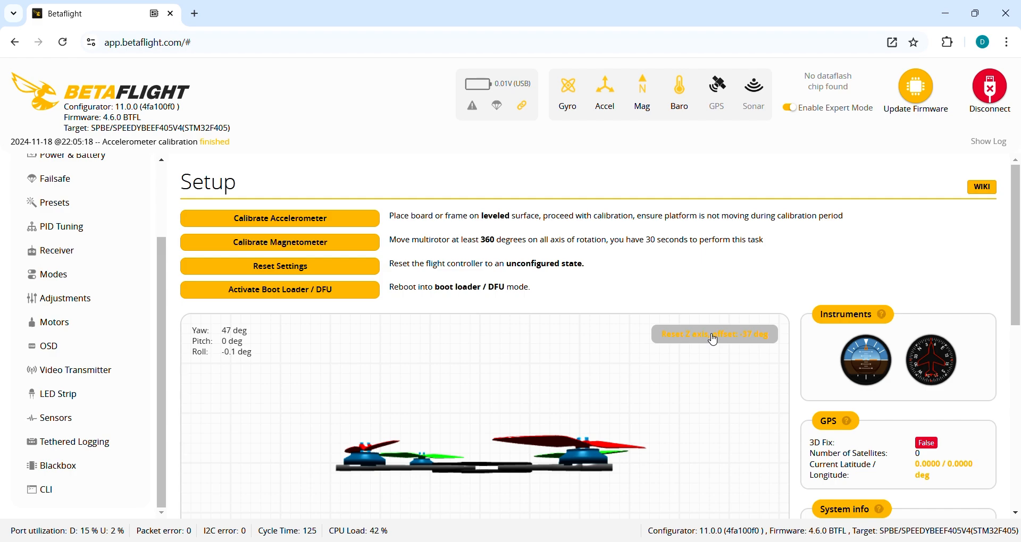
pyautogui.click(713, 334)
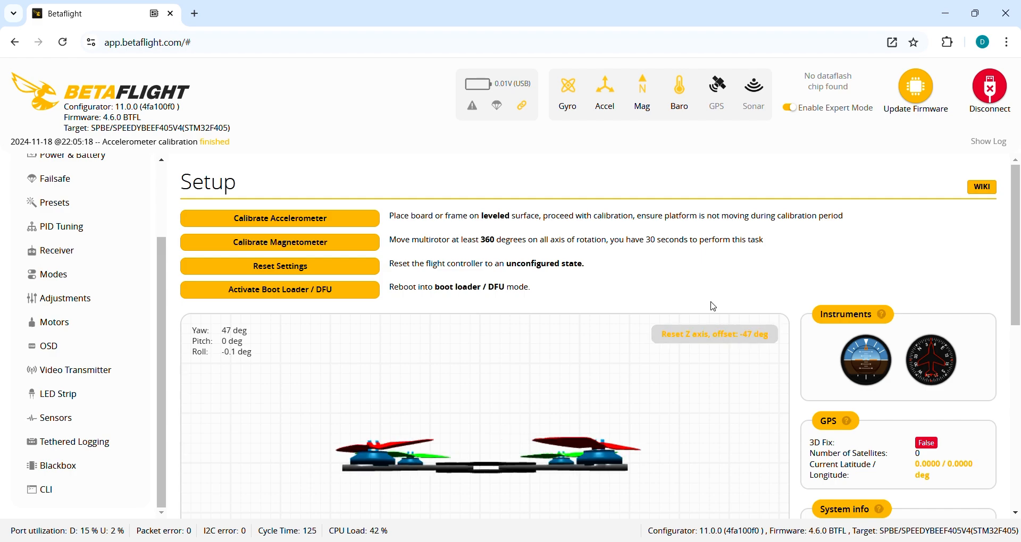
pyautogui.moveTo(280, 243)
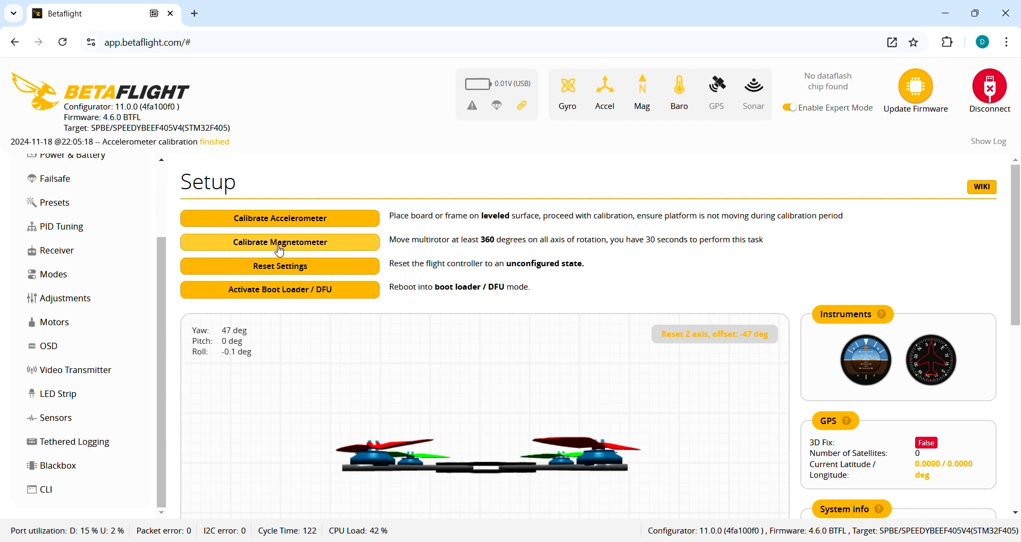
pyautogui.moveTo(293, 249)
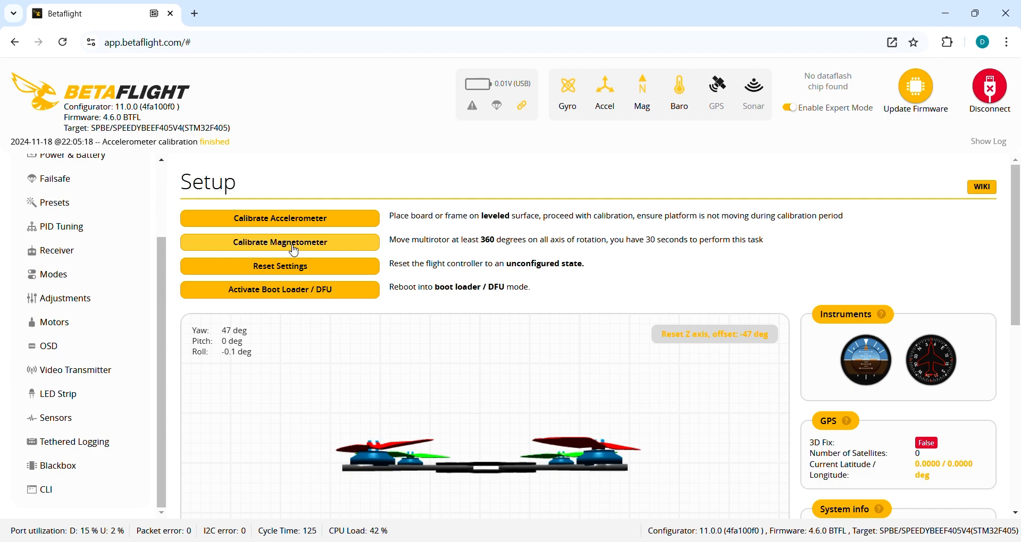
pyautogui.click(280, 242)
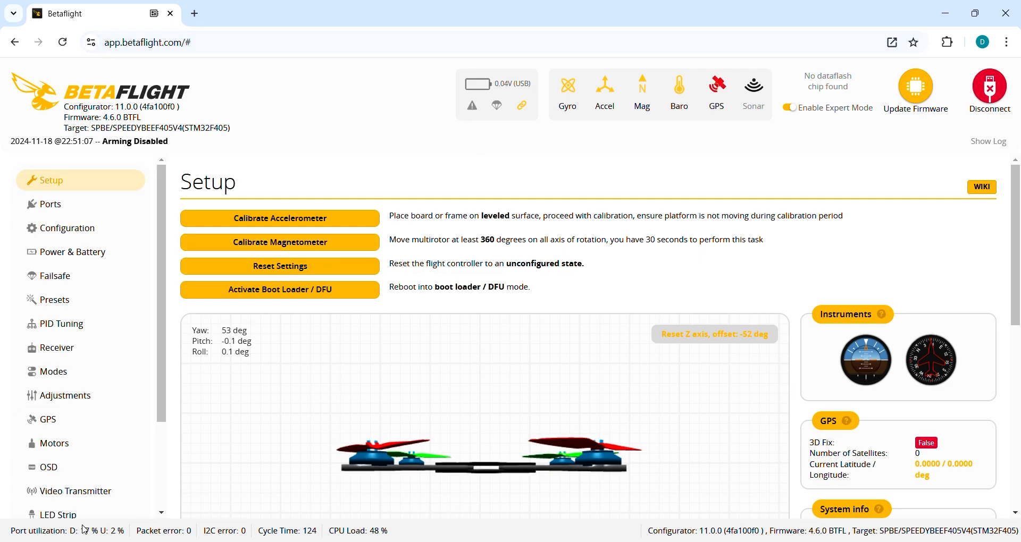
pyautogui.click(45, 489)
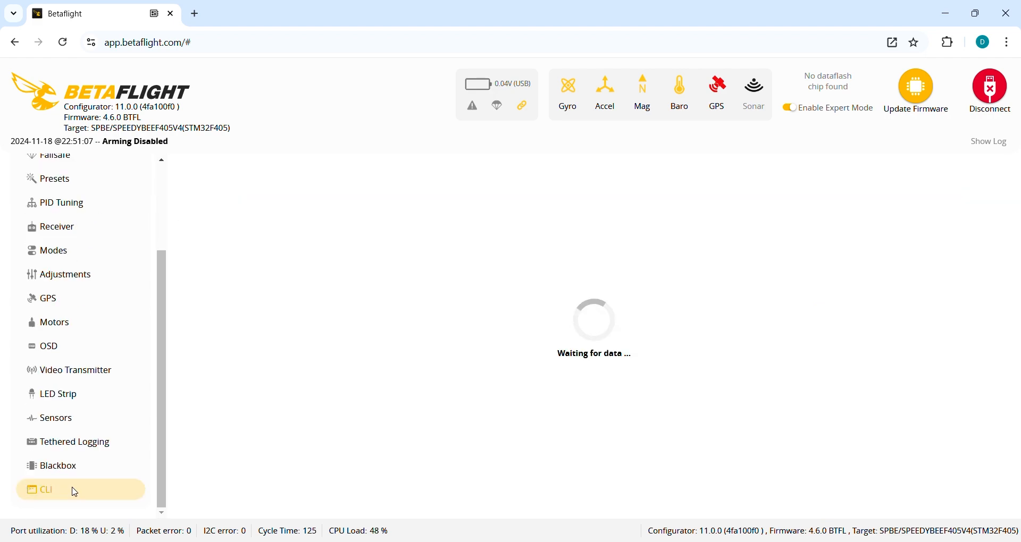
# Query the current magnetometer settings in the CLI with 'get mag'
pyautogui.click(46, 489)
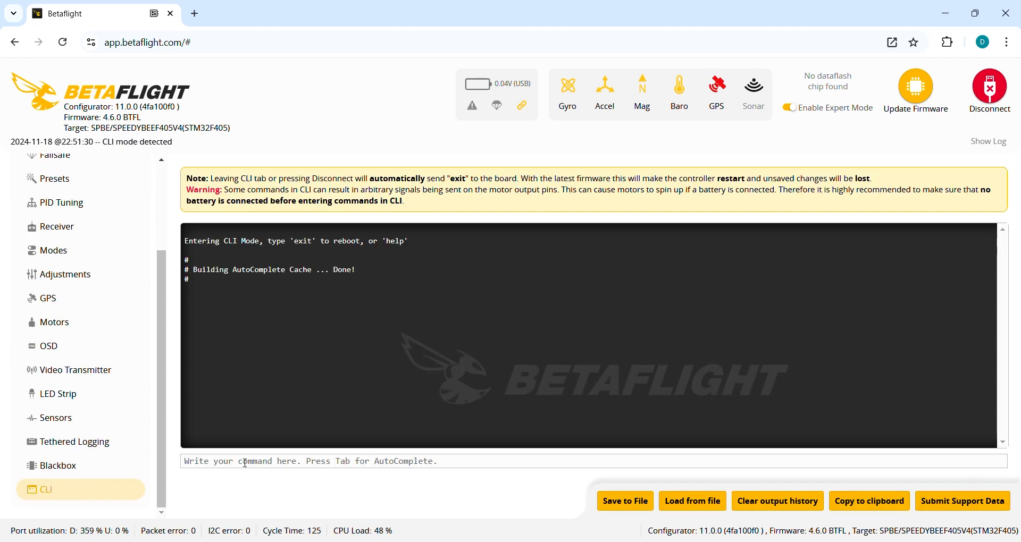
pyautogui.write('get')
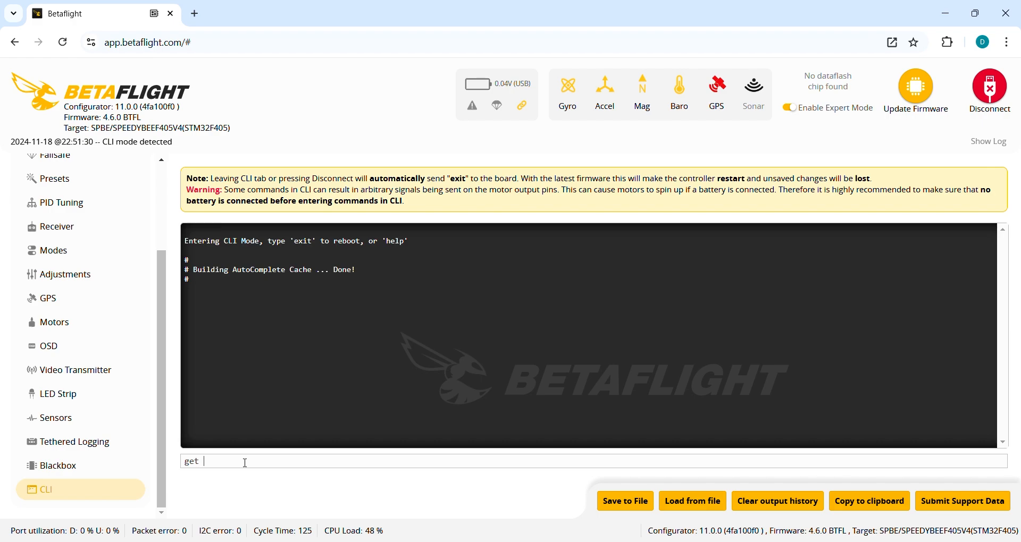
pyautogui.write('mag')
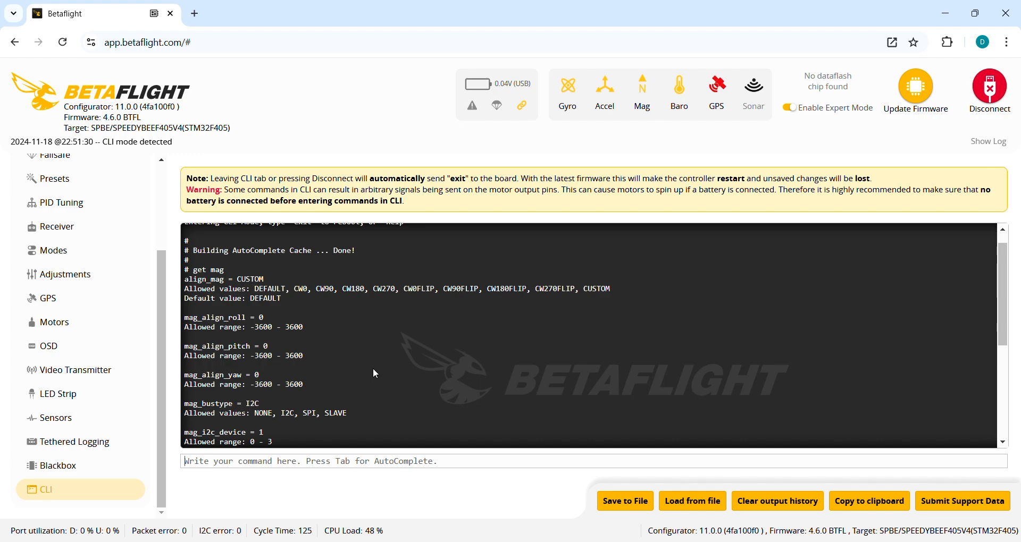
pyautogui.moveTo(366, 373)
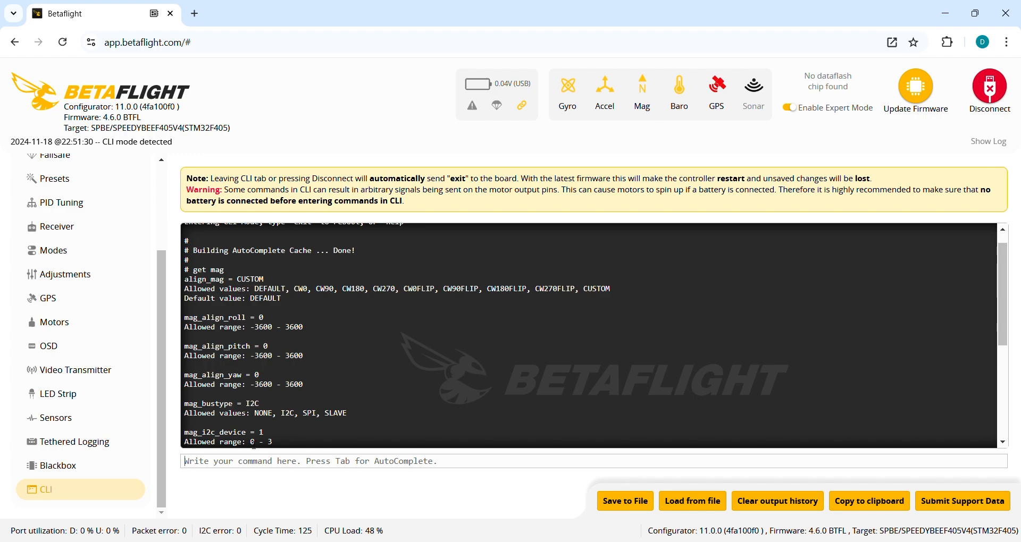
# Set magnetometer alignment yaw to 2300 and roll to -1800 via CLI and save
pyautogui.write('set m')
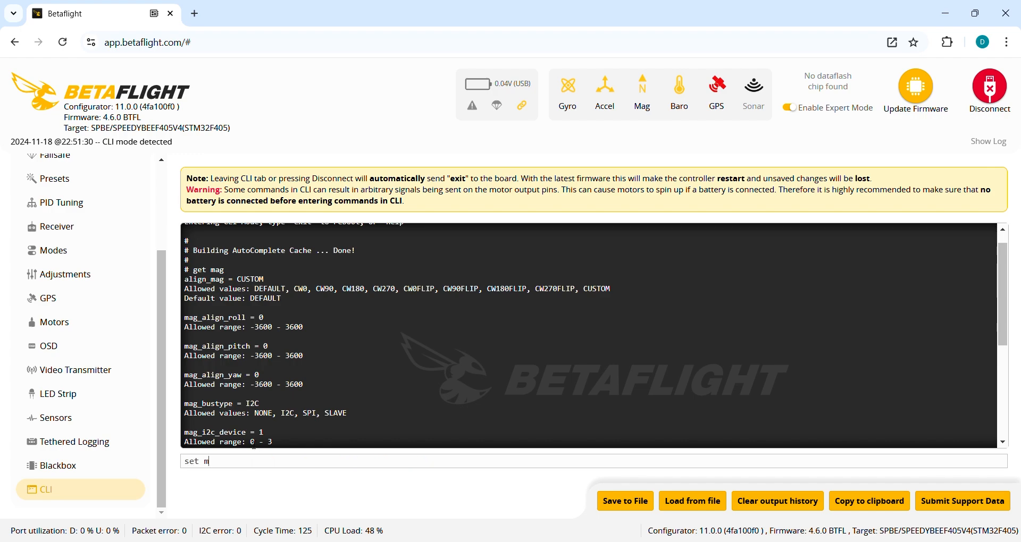
pyautogui.write('ag_align_yaw =')
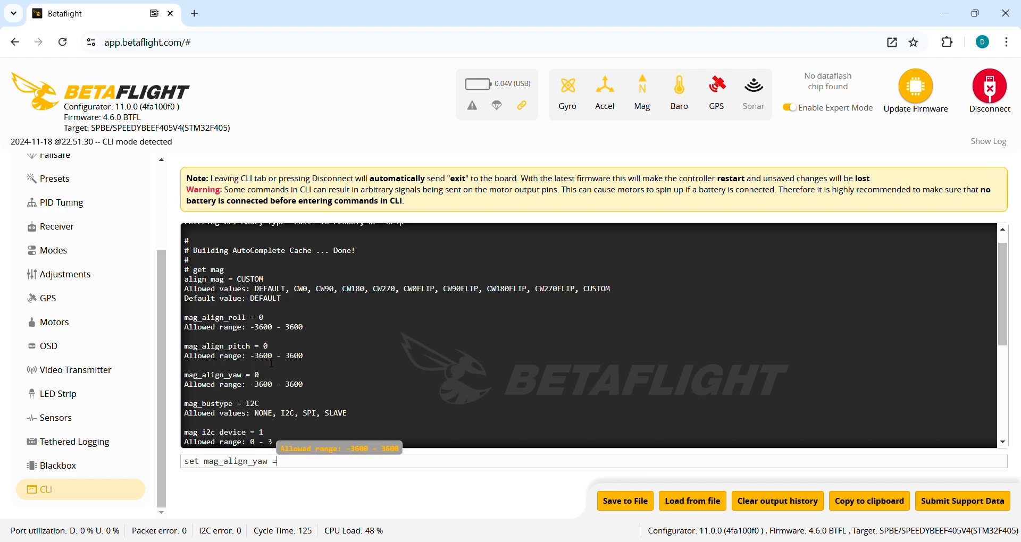
pyautogui.write('2300')
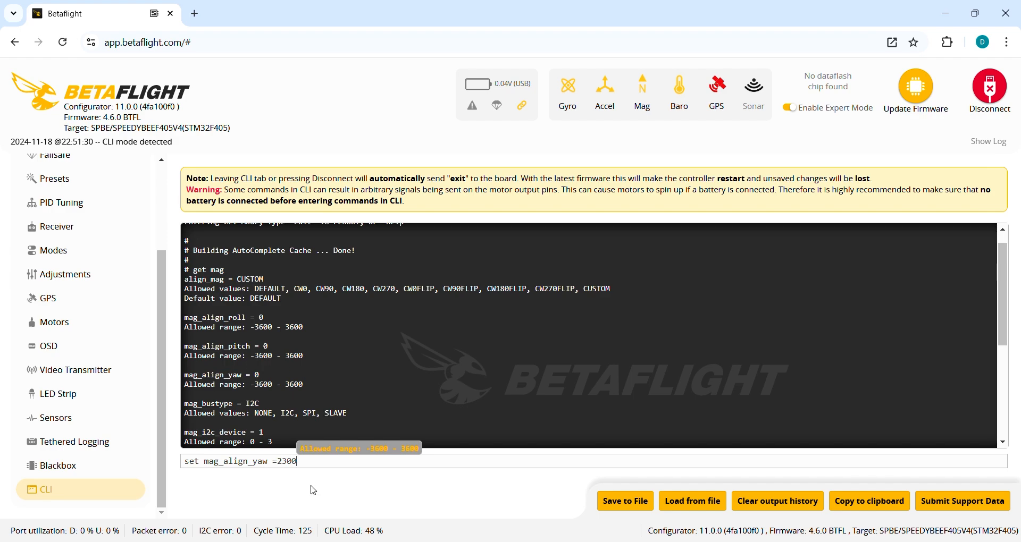
pyautogui.moveTo(283, 480)
pyautogui.write('s')
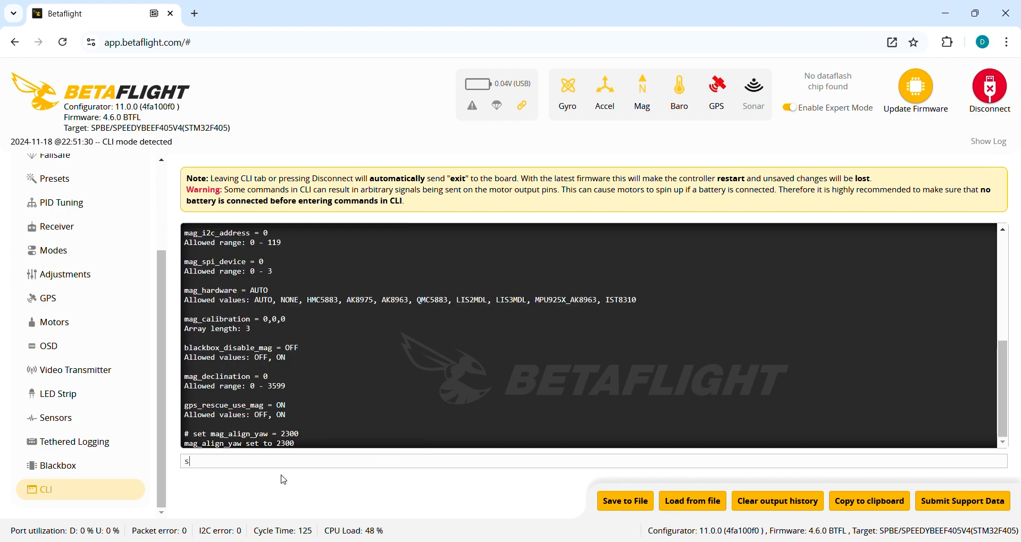
pyautogui.write('et mag')
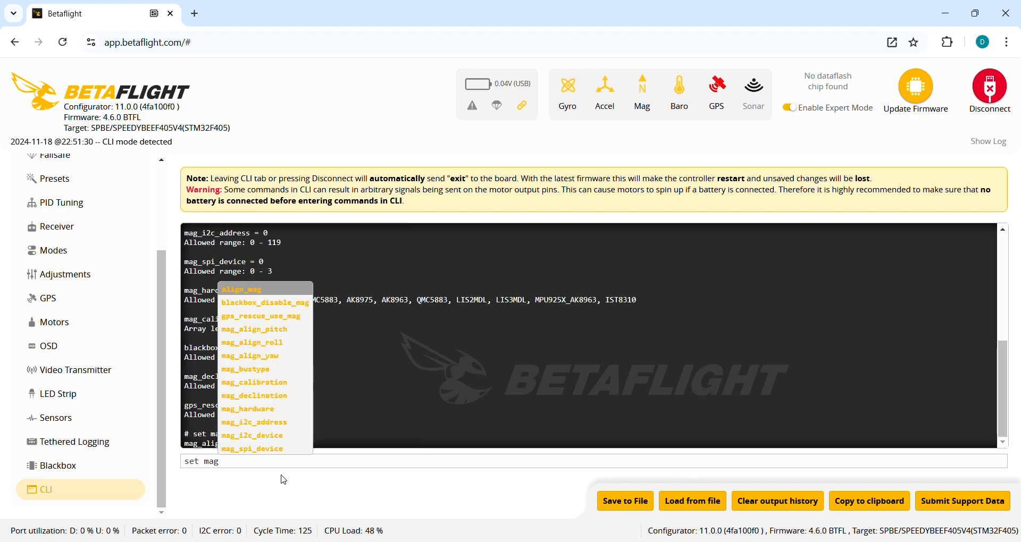
pyautogui.moveTo(267, 342)
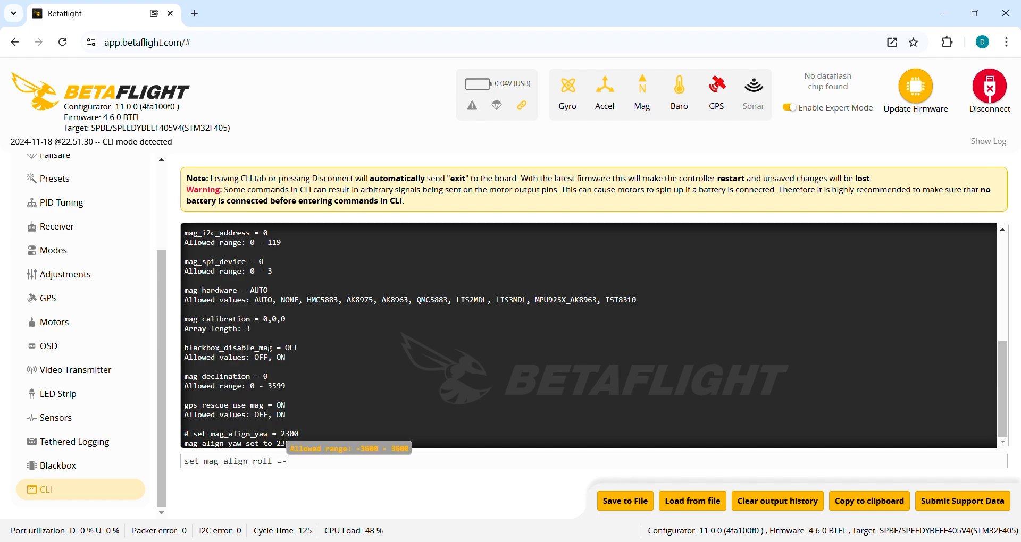
pyautogui.write('1800')
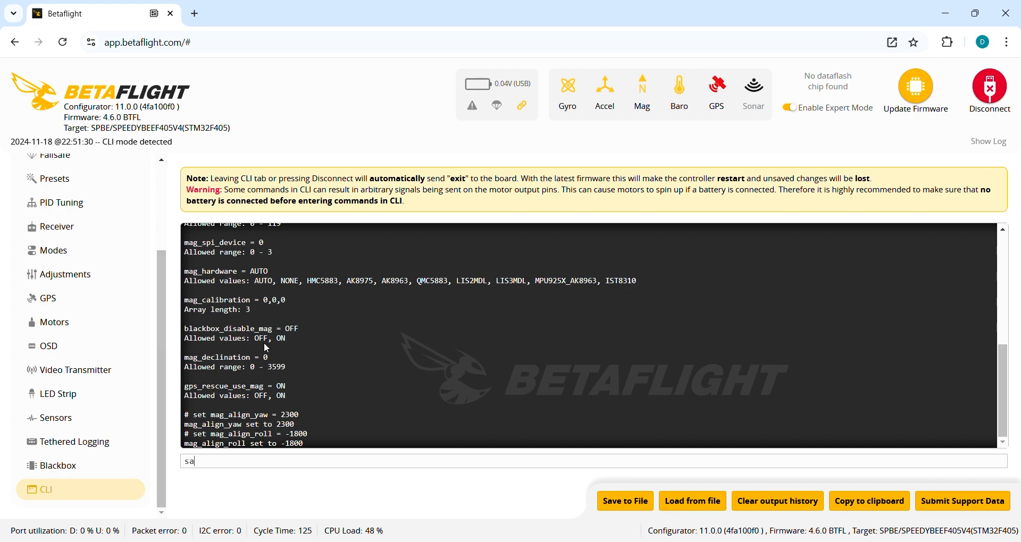
pyautogui.click(989, 92)
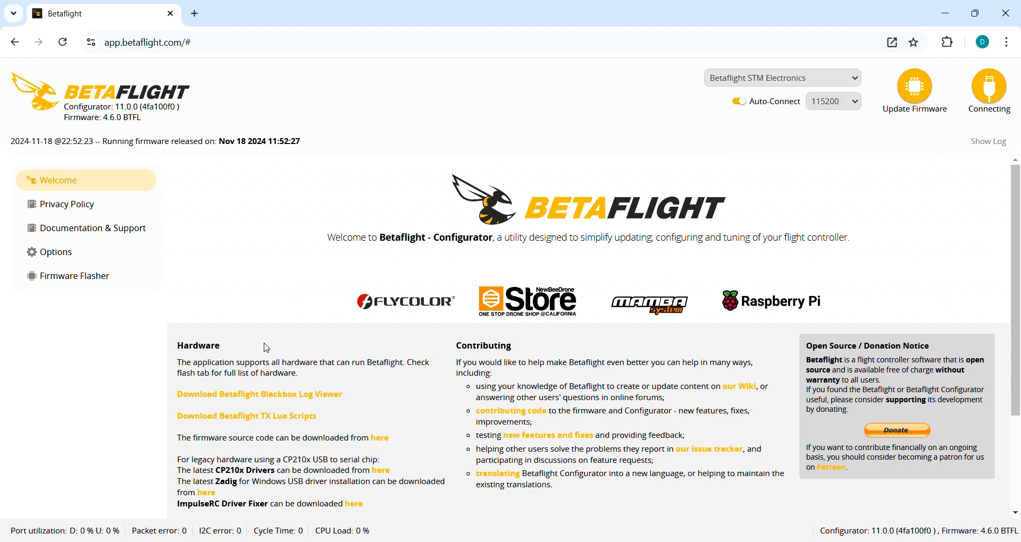
# Connect to the SPEEDYBEEF405V4 and land on the Setup overview
pyautogui.click(988, 89)
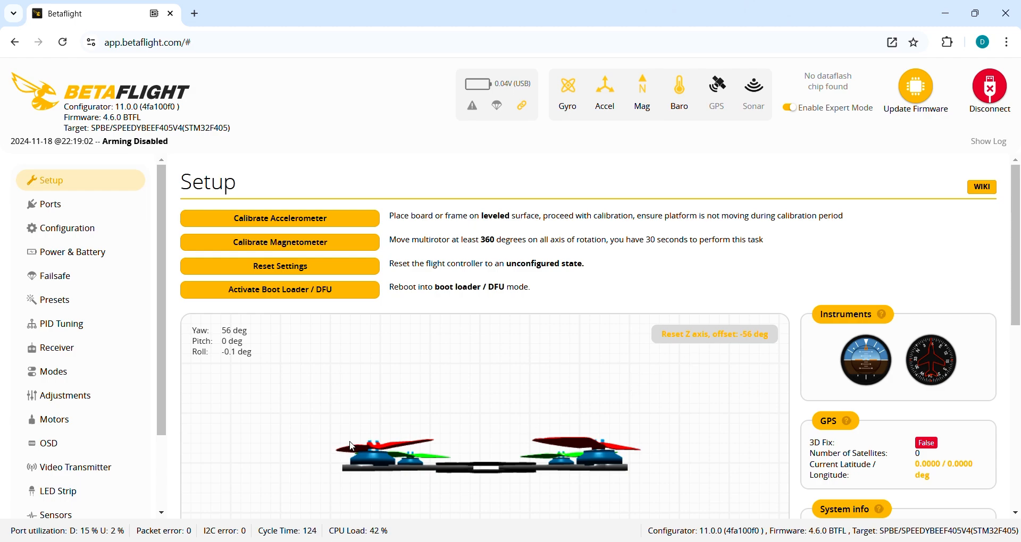
# Enable the Compass bar element in the OSD elements list
pyautogui.click(48, 443)
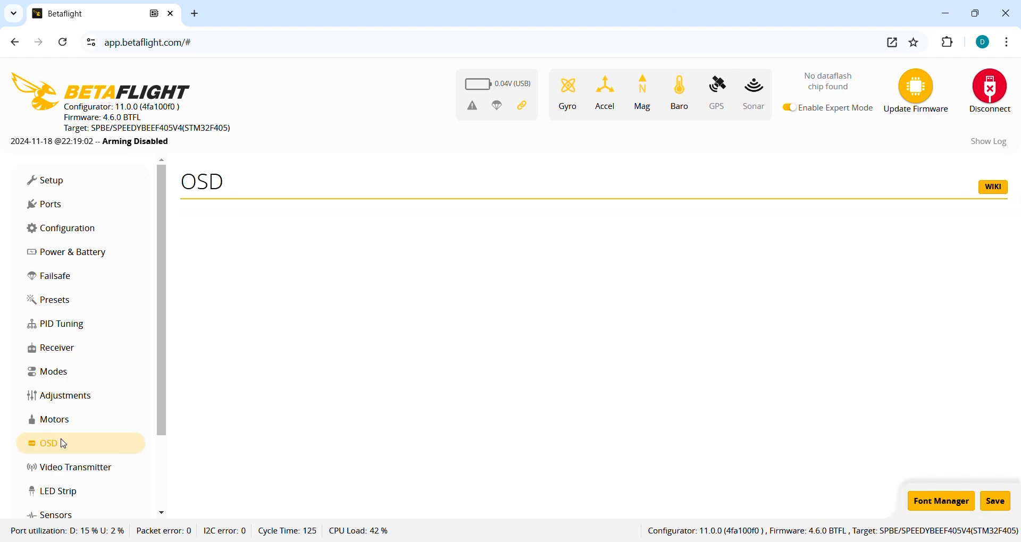
pyautogui.click(48, 444)
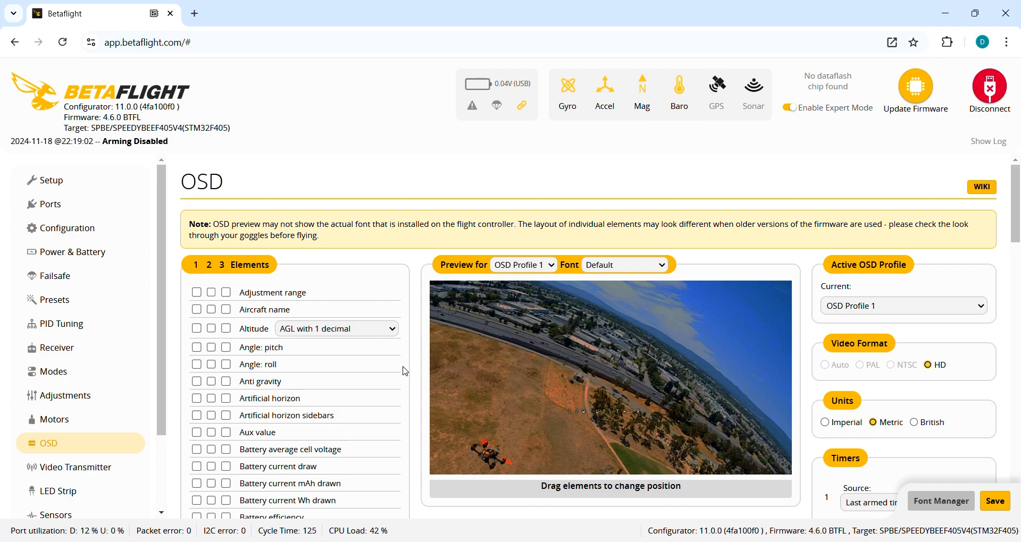
pyautogui.scroll(-3)
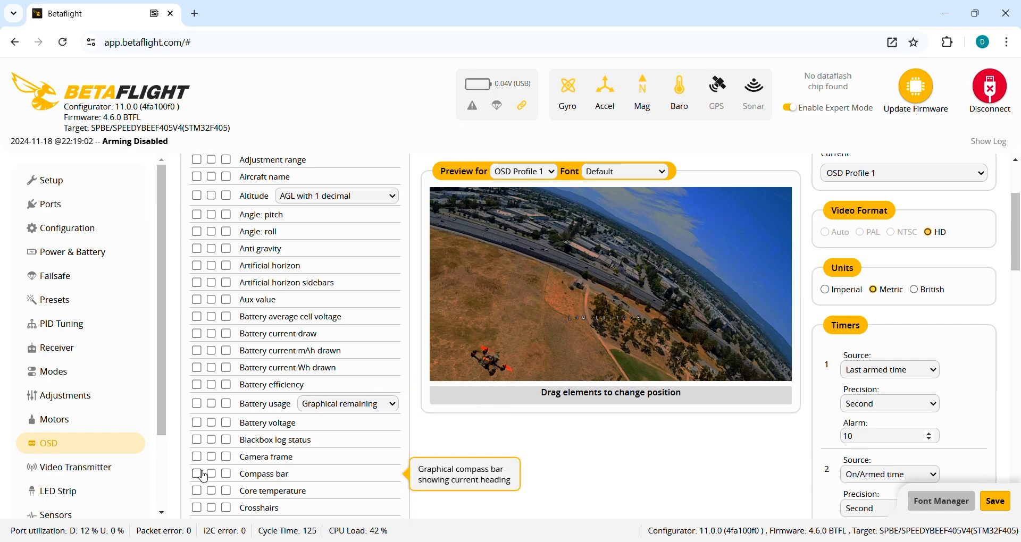
pyautogui.click(197, 473)
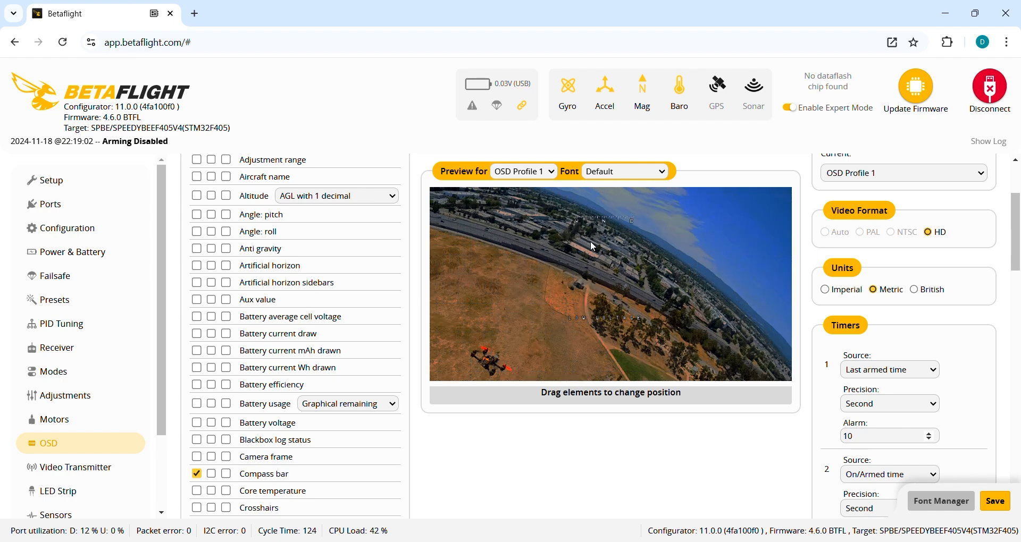
pyautogui.moveTo(597, 231)
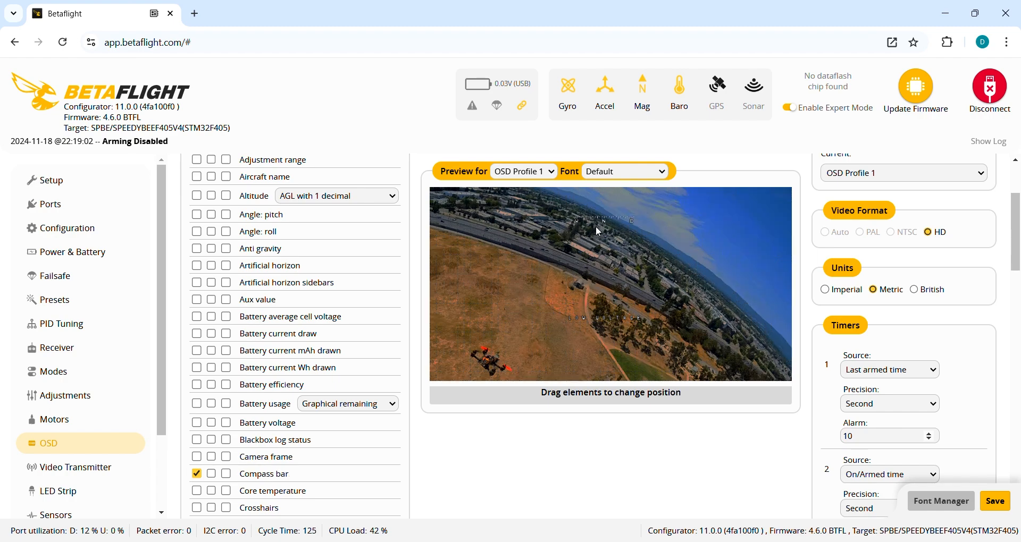
pyautogui.moveTo(615, 229)
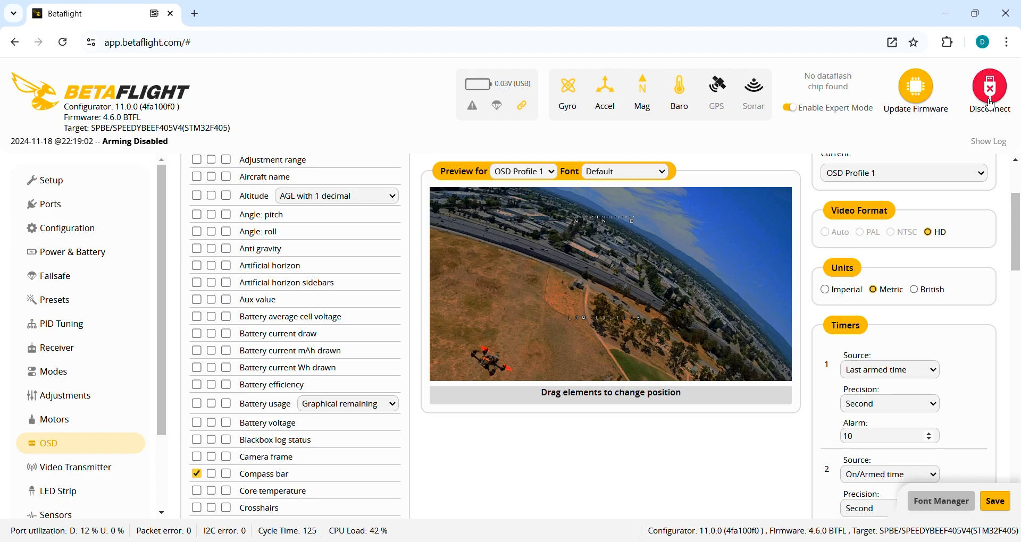
# Disconnect from the flight controller before reconnecting for the Modes page
pyautogui.click(988, 89)
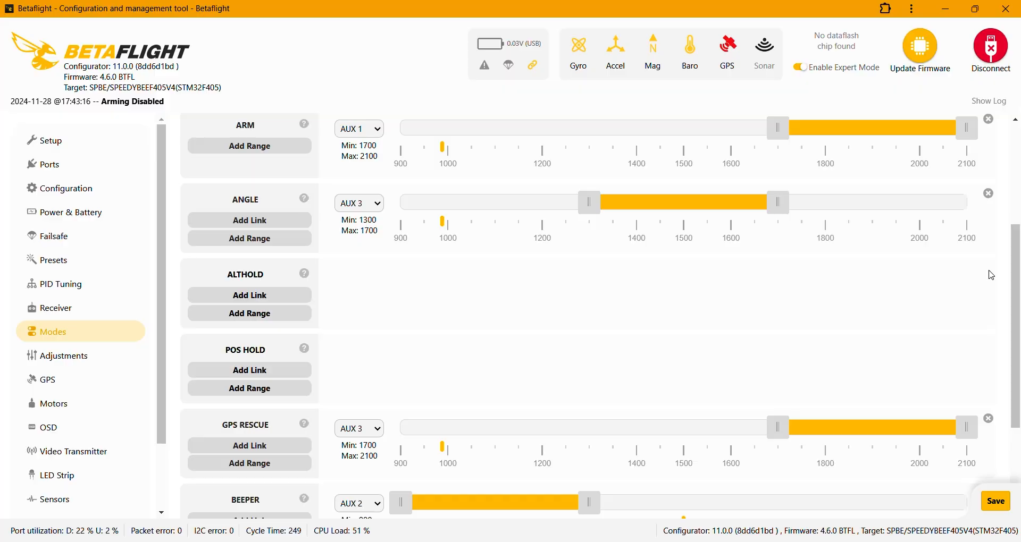
pyautogui.moveTo(884, 282)
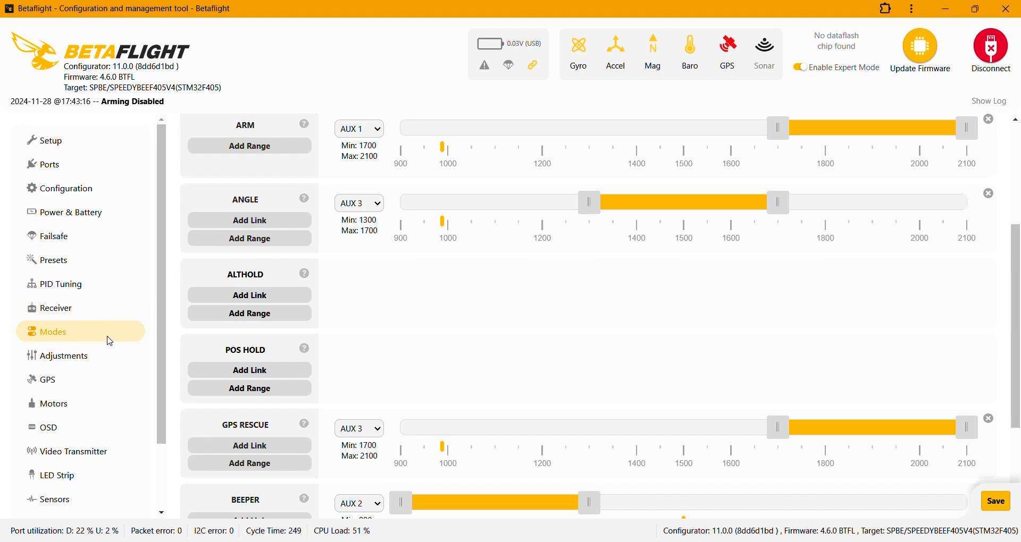
pyautogui.moveTo(257, 275)
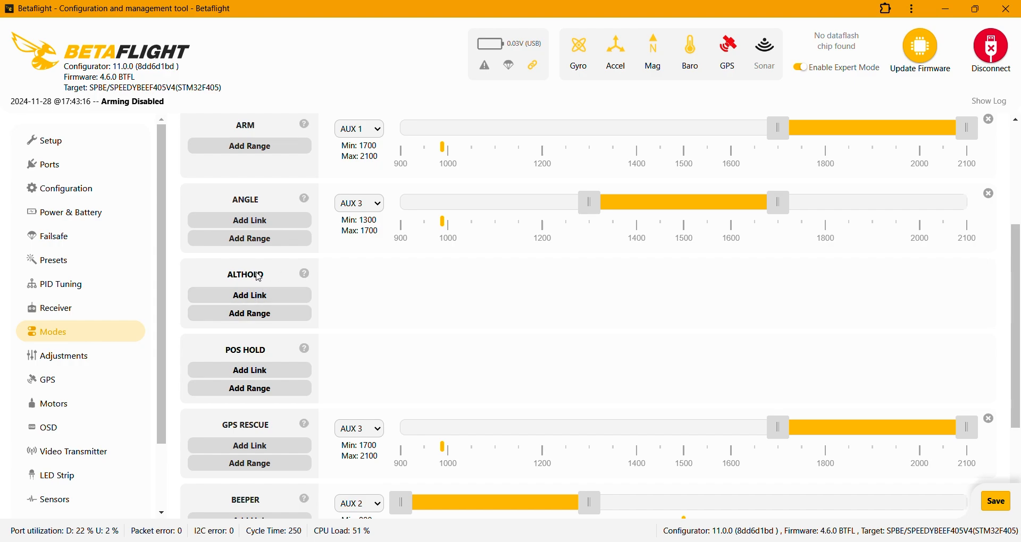
pyautogui.moveTo(443, 289)
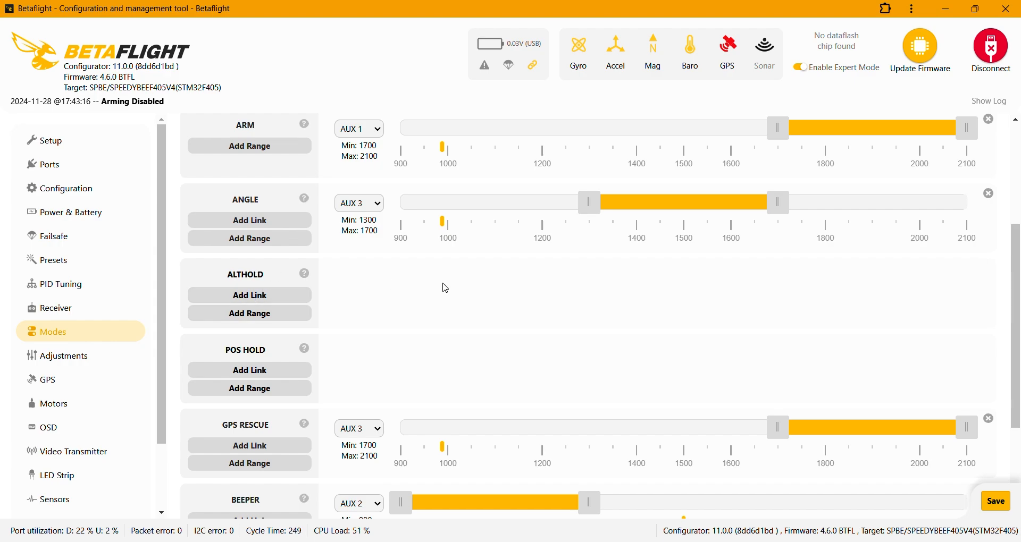
pyautogui.moveTo(316, 334)
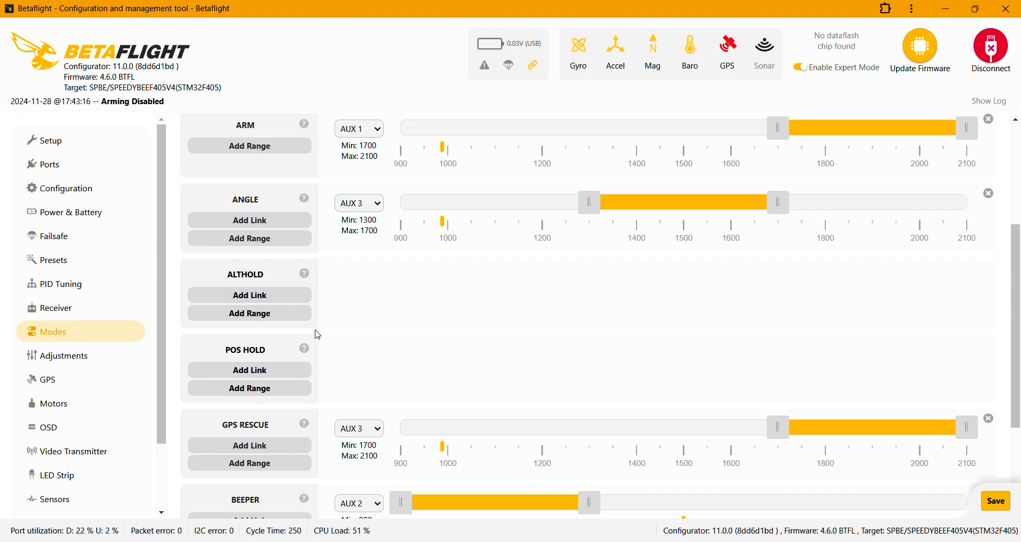
pyautogui.moveTo(296, 359)
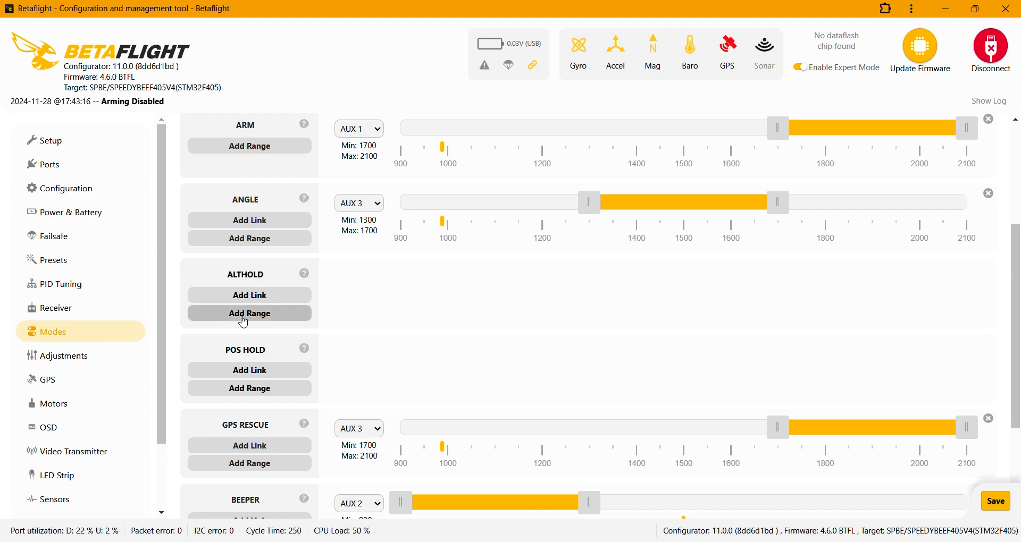
pyautogui.moveTo(227, 278)
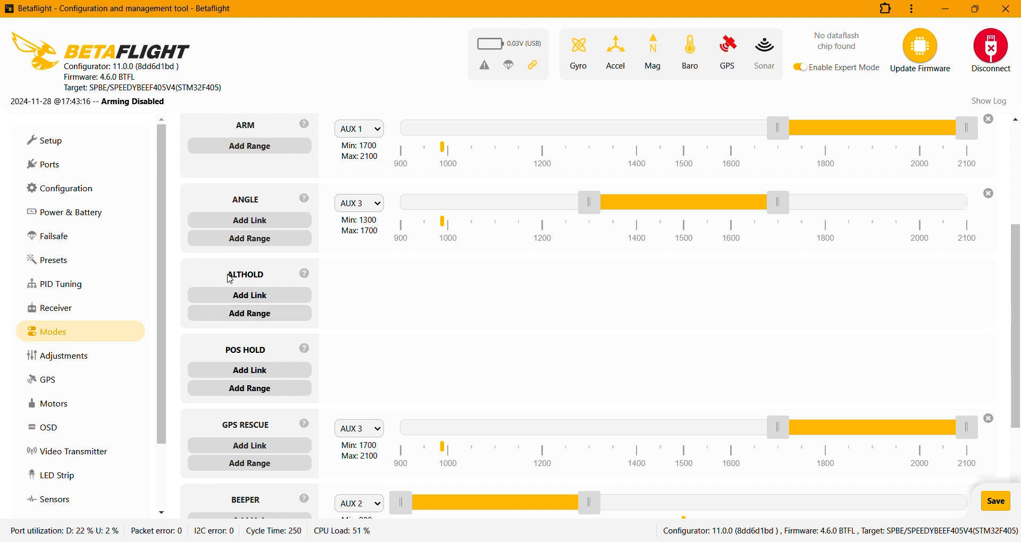
# Assign ALTHOLD and POS HOLD switch ranges to AUX 4 at 900–1300 and save to the flight controller
pyautogui.click(249, 313)
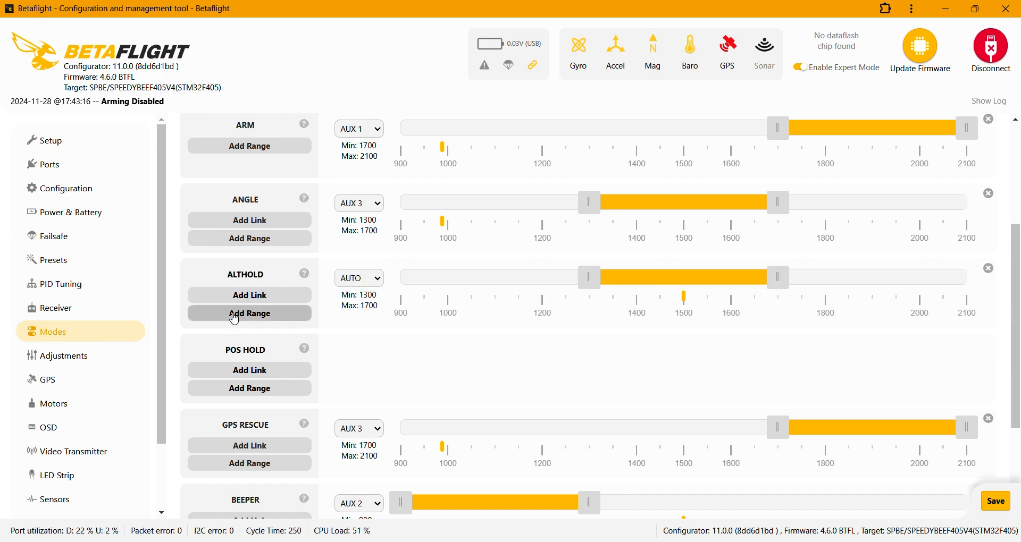
pyautogui.moveTo(338, 301)
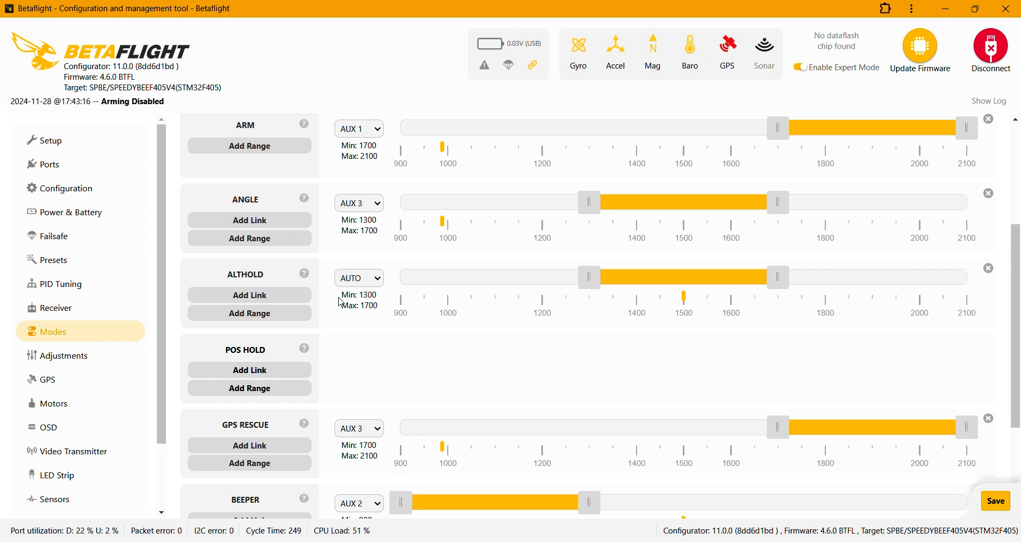
pyautogui.click(359, 278)
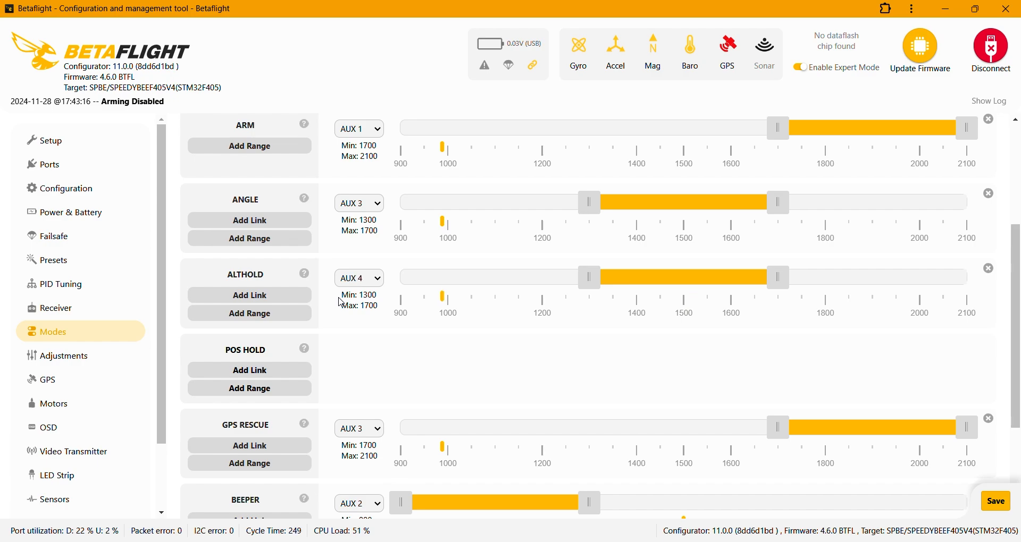
pyautogui.moveTo(662, 277)
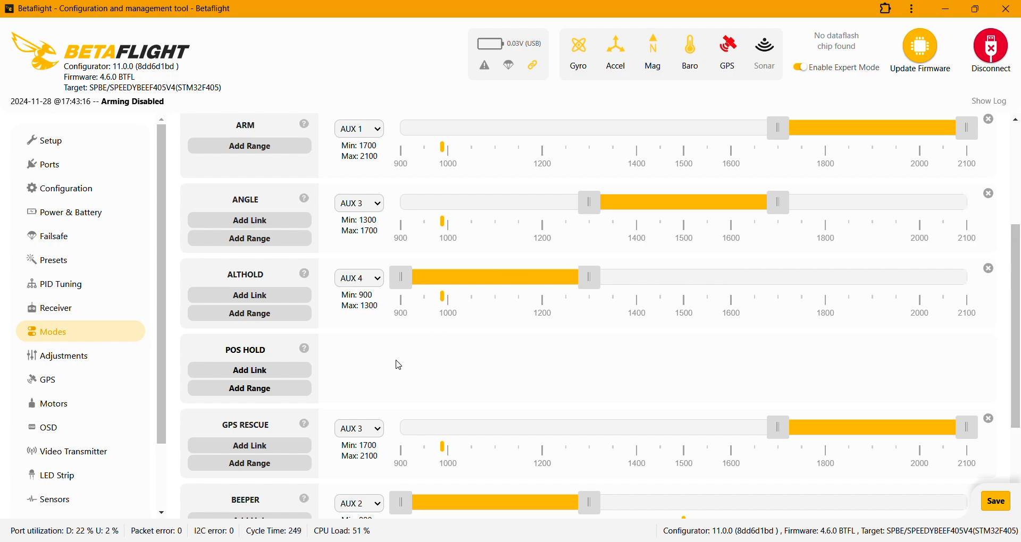
pyautogui.moveTo(248, 337)
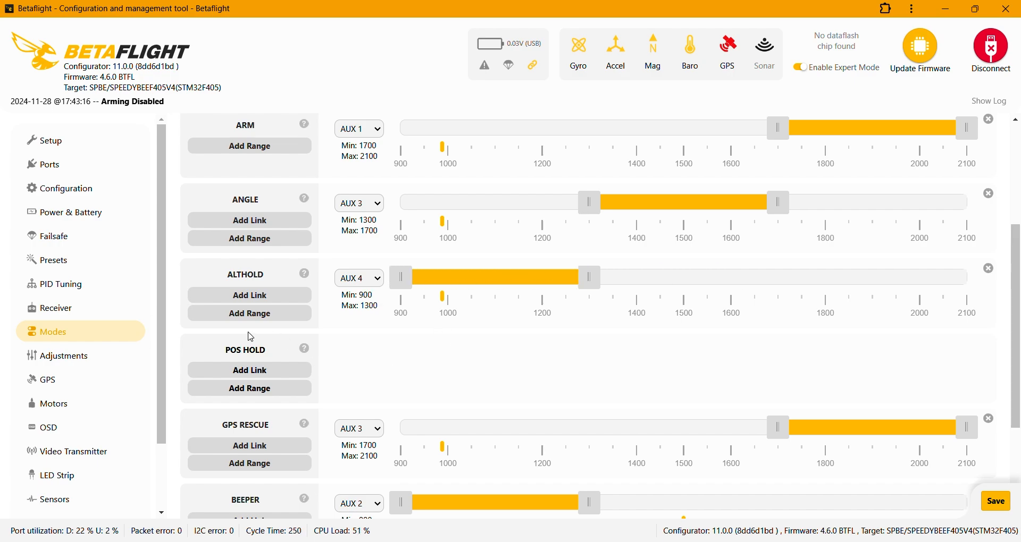
pyautogui.moveTo(229, 360)
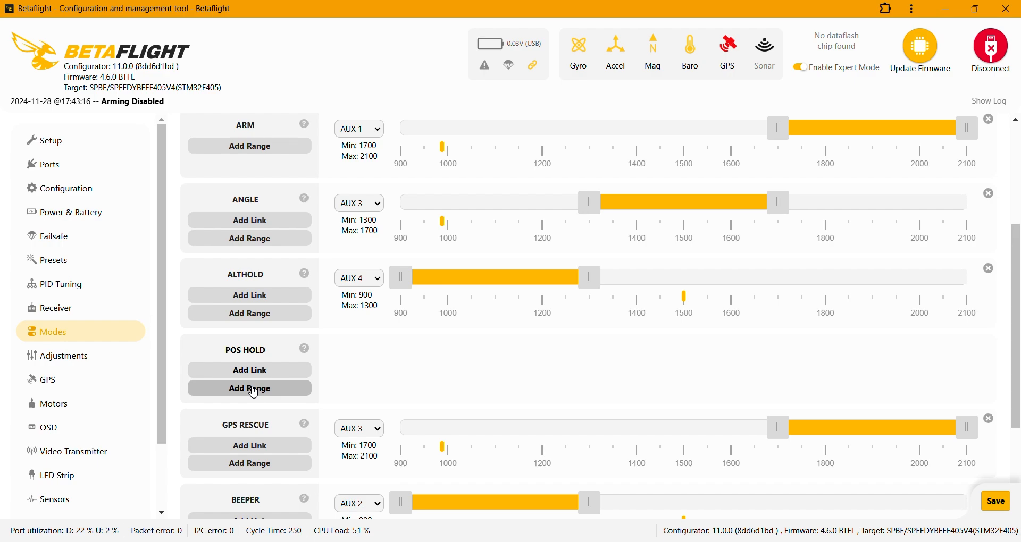
pyautogui.click(249, 389)
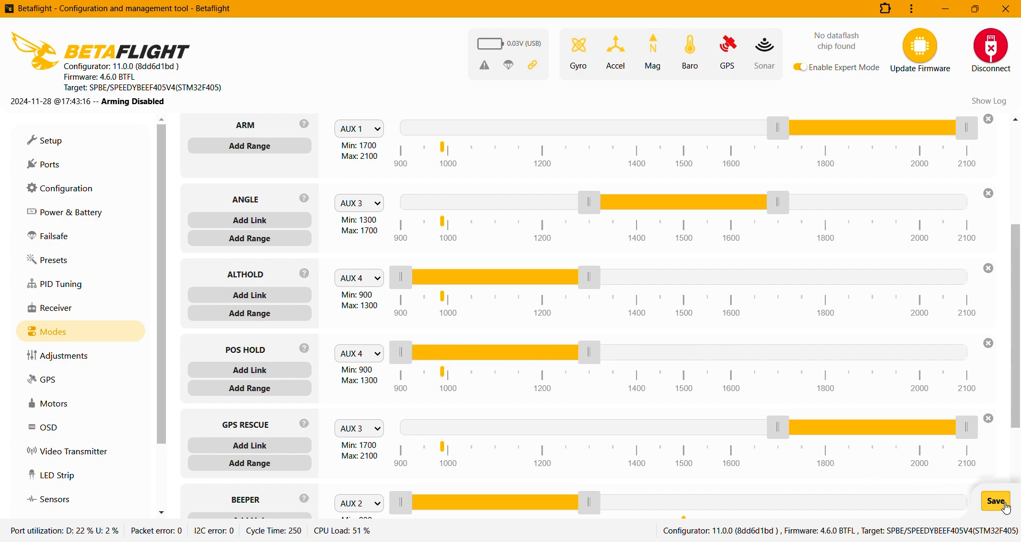
pyautogui.click(995, 501)
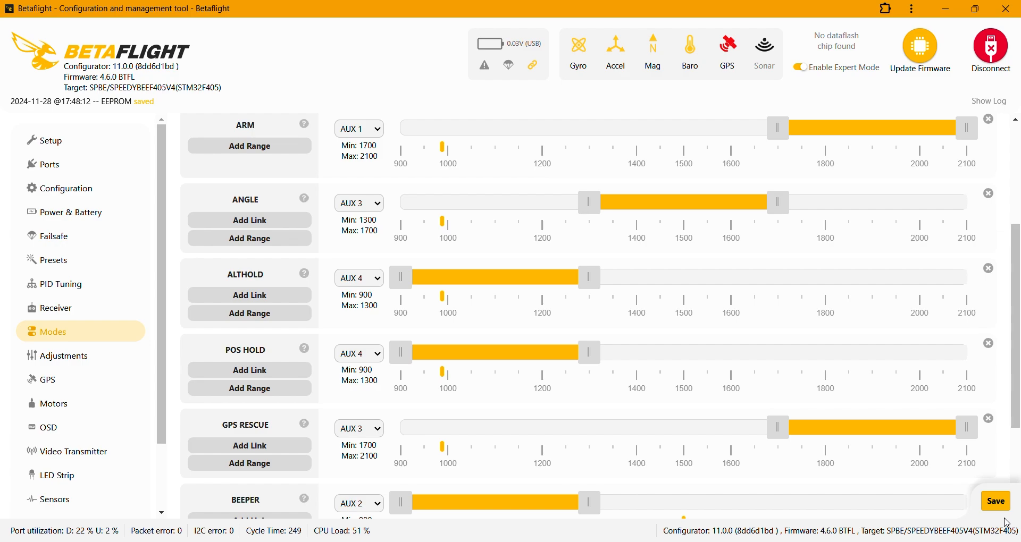
pyautogui.moveTo(844, 460)
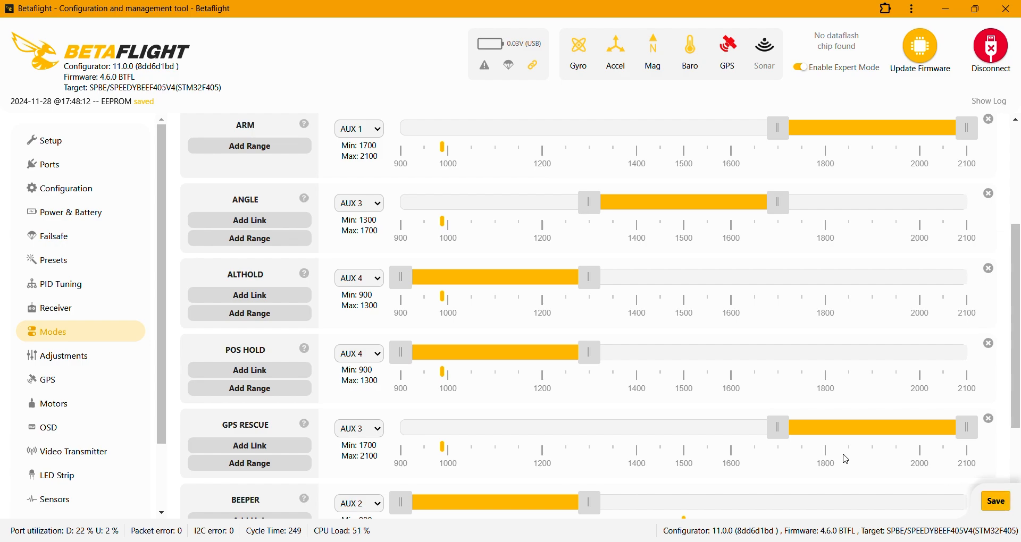
pyautogui.moveTo(839, 460)
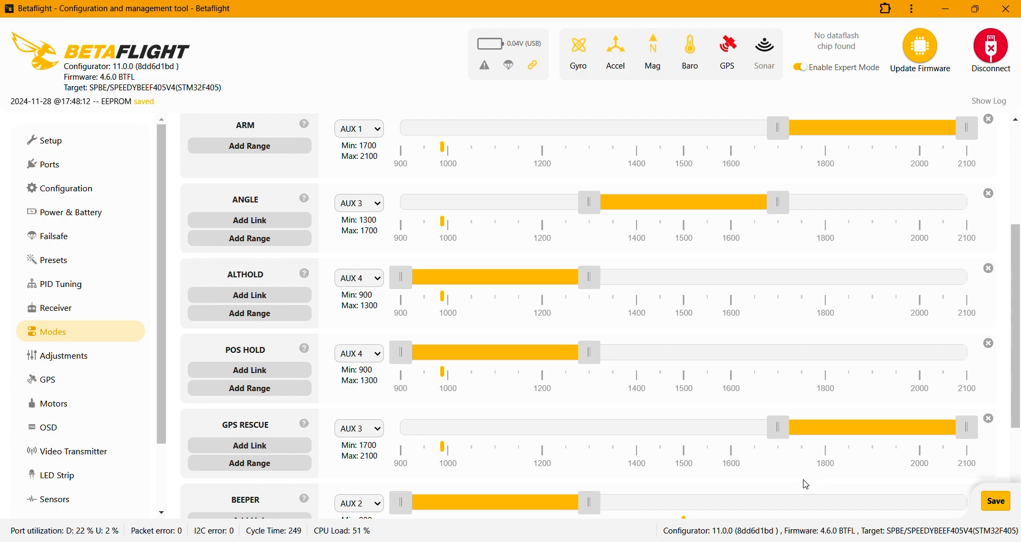
pyautogui.moveTo(753, 484)
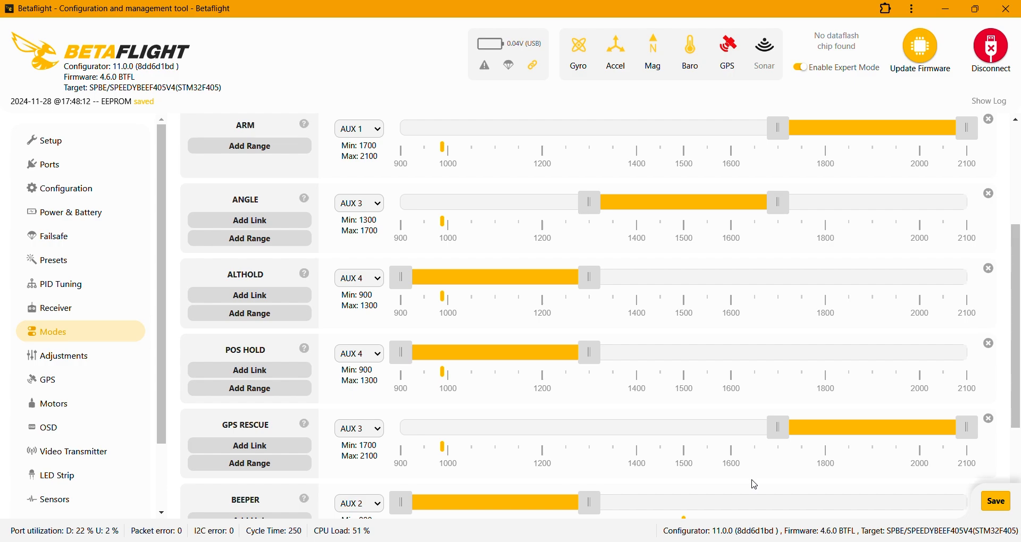
pyautogui.moveTo(721, 443)
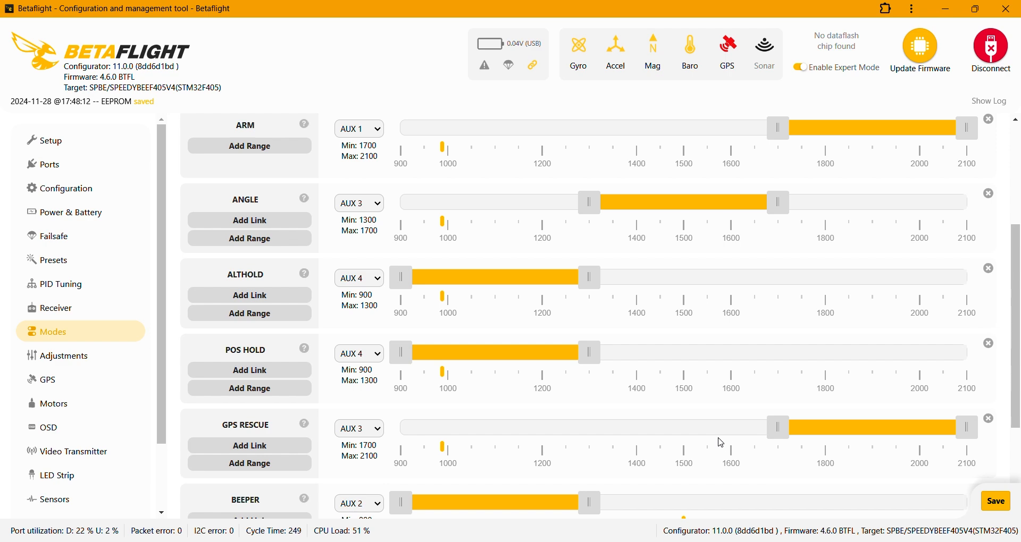